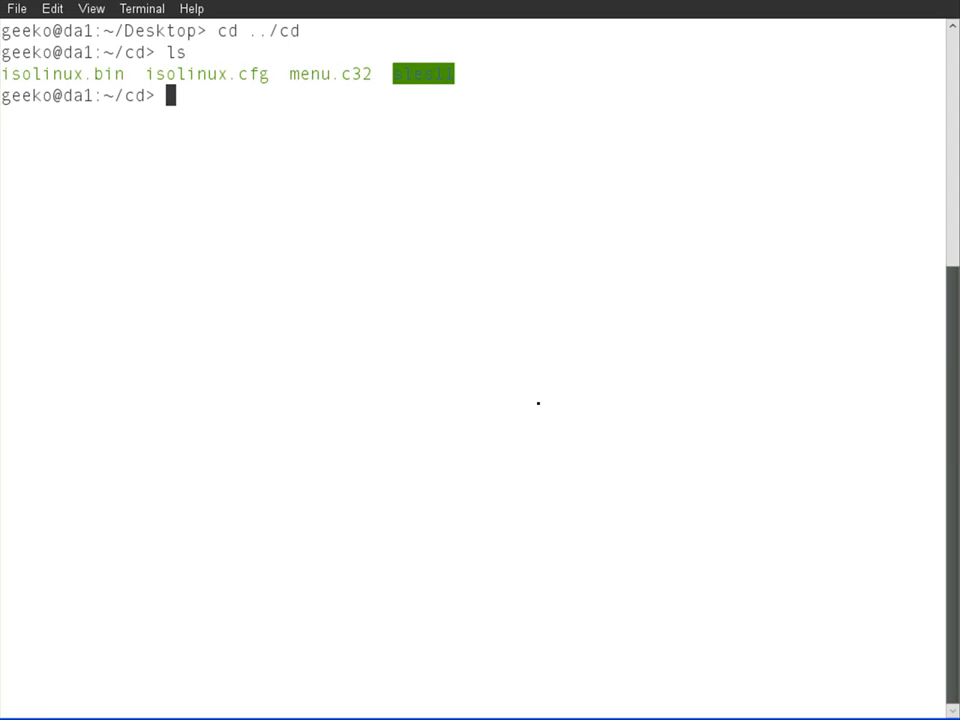
Step: Copy /home/install/sles11/boot/i386/loader/initrd into sles11/, correcting the mistaken ./cd/ destination
text(cp)
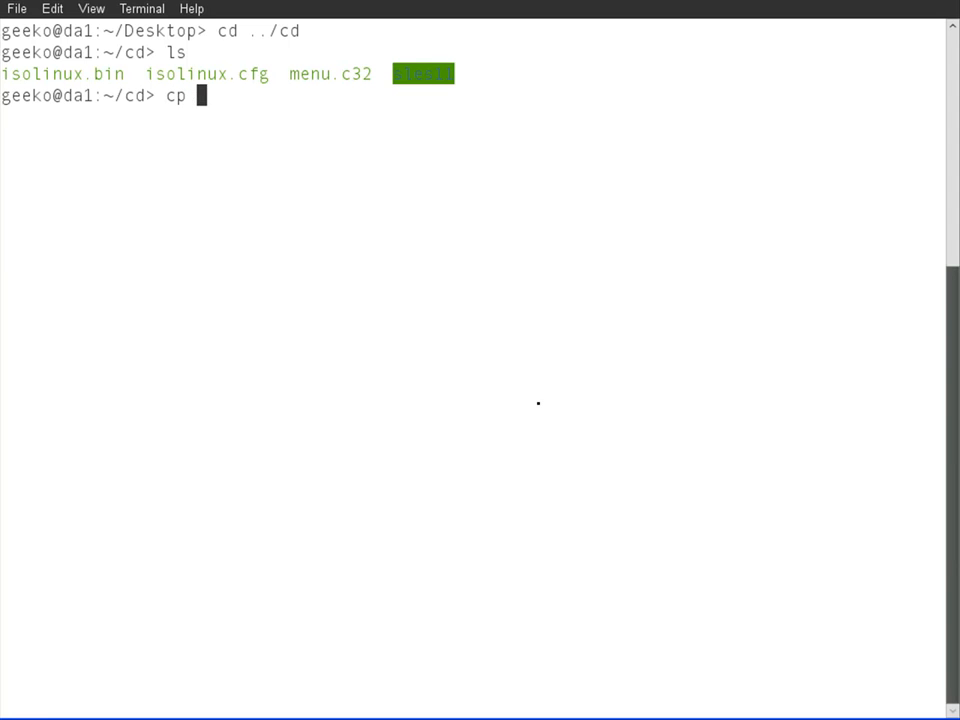
text(/)
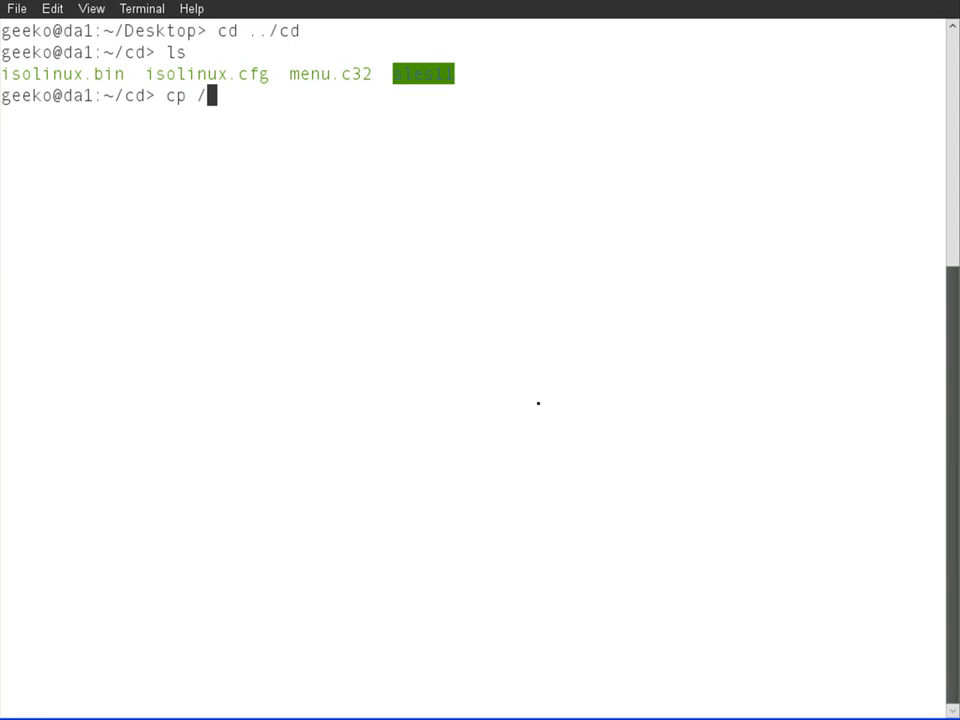
text(h)
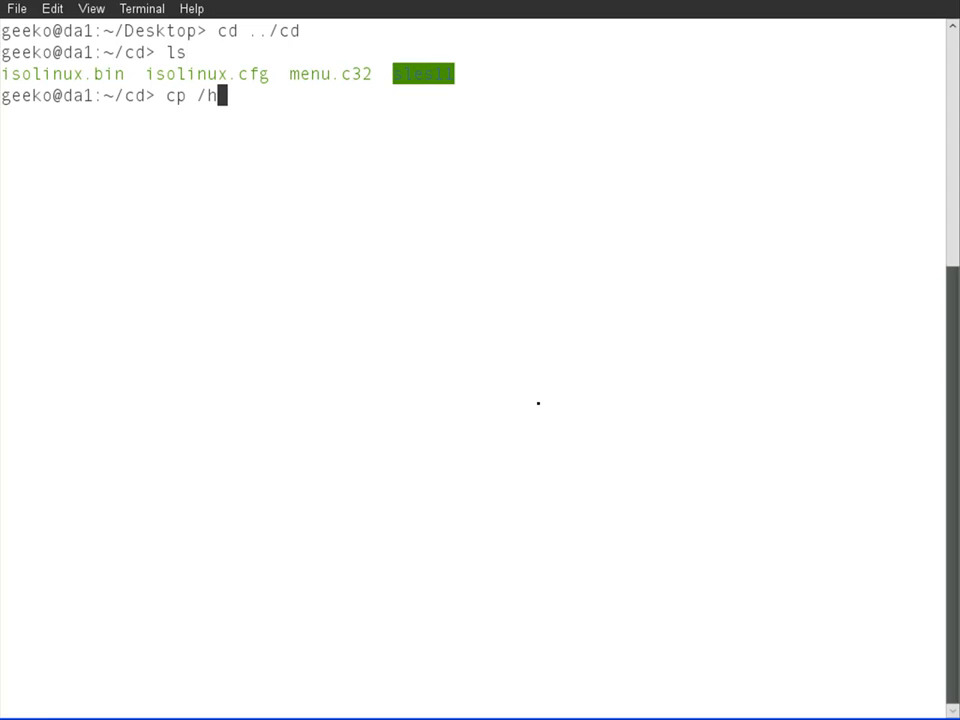
text(ome/in)
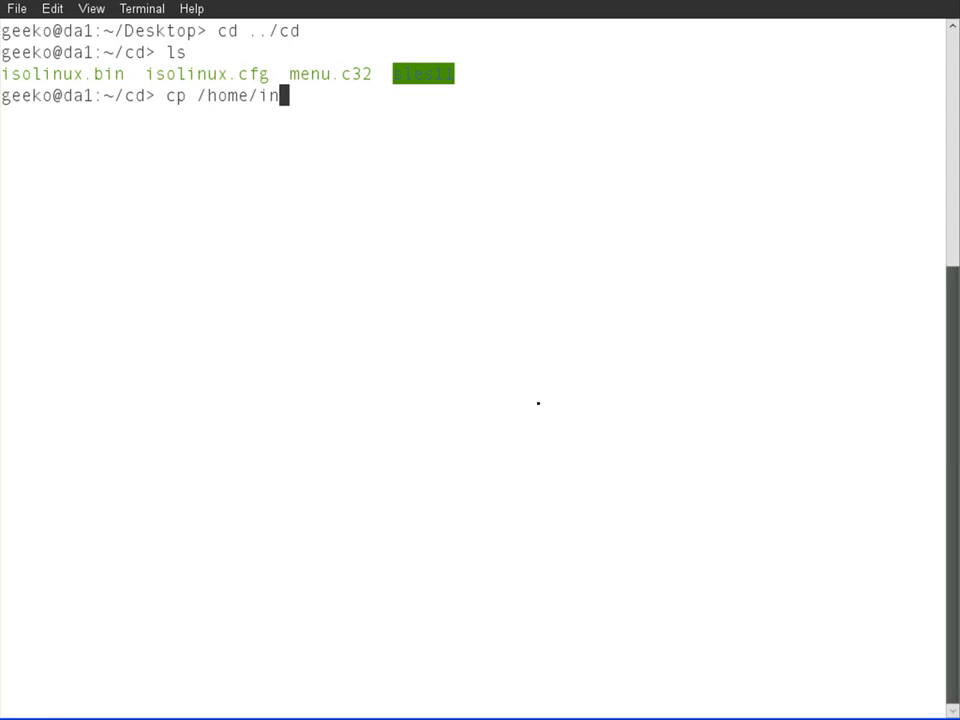
text(stall/)
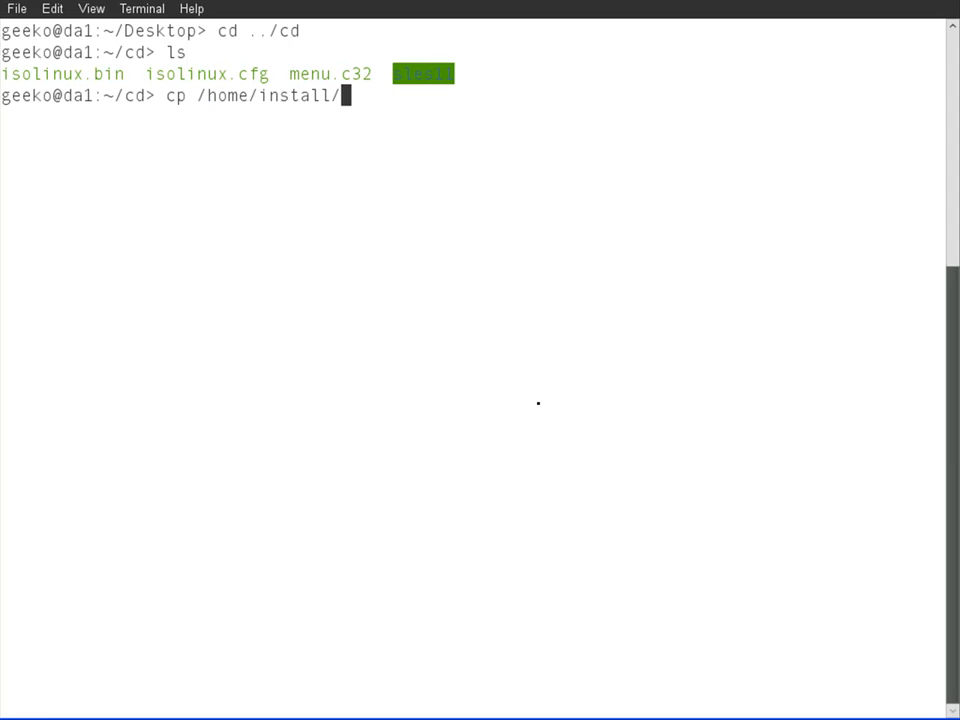
text(sle)
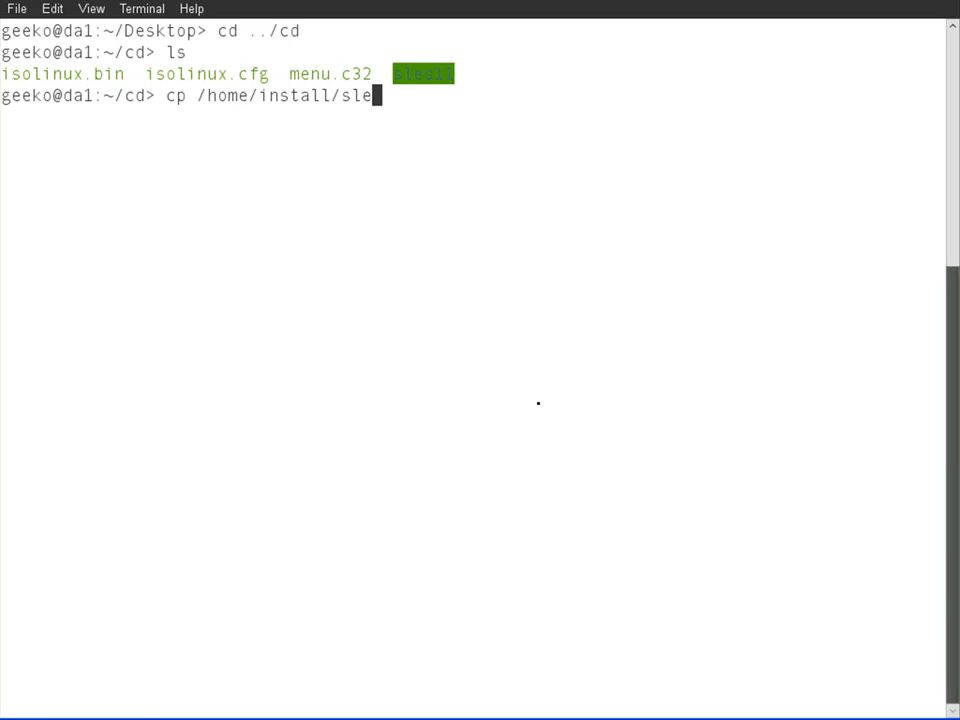
text(s1)
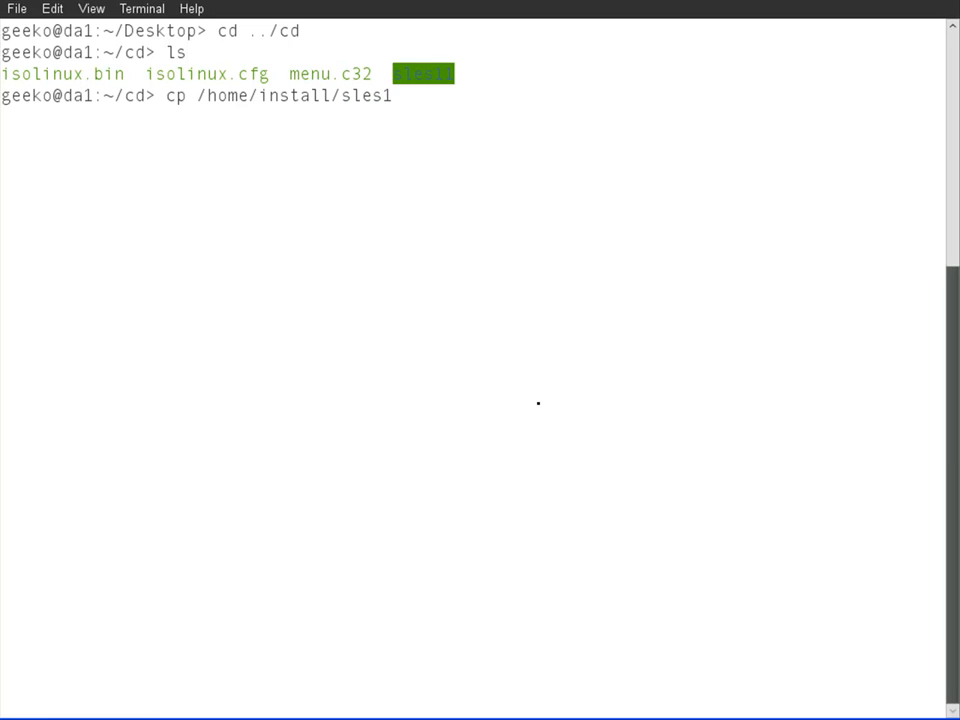
text(1/)
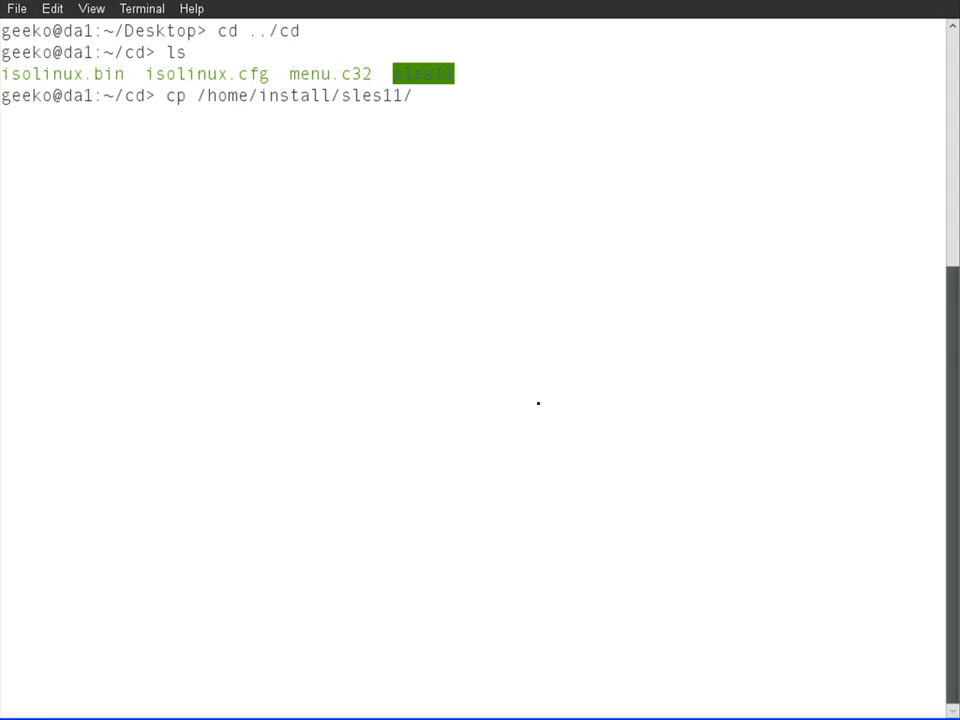
text(boot/)
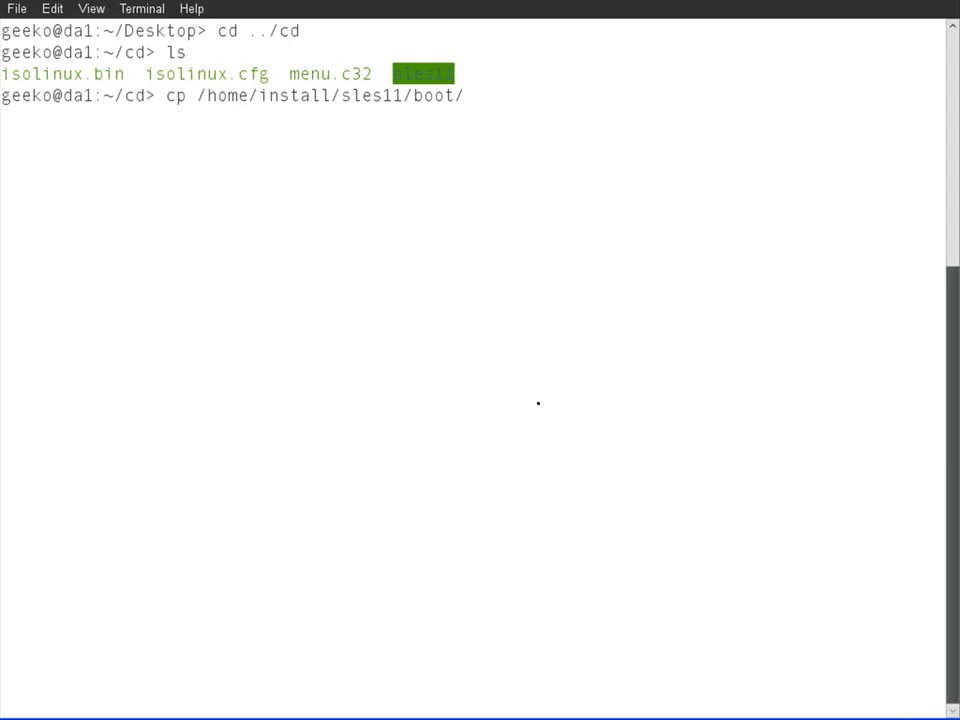
text(i386/)
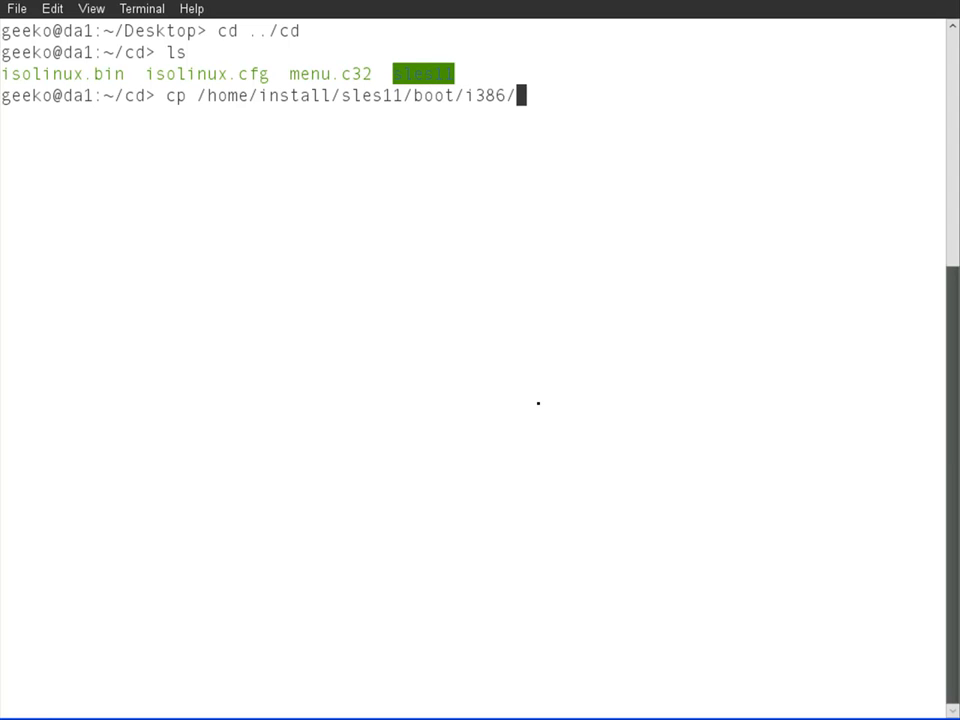
key(Tab)
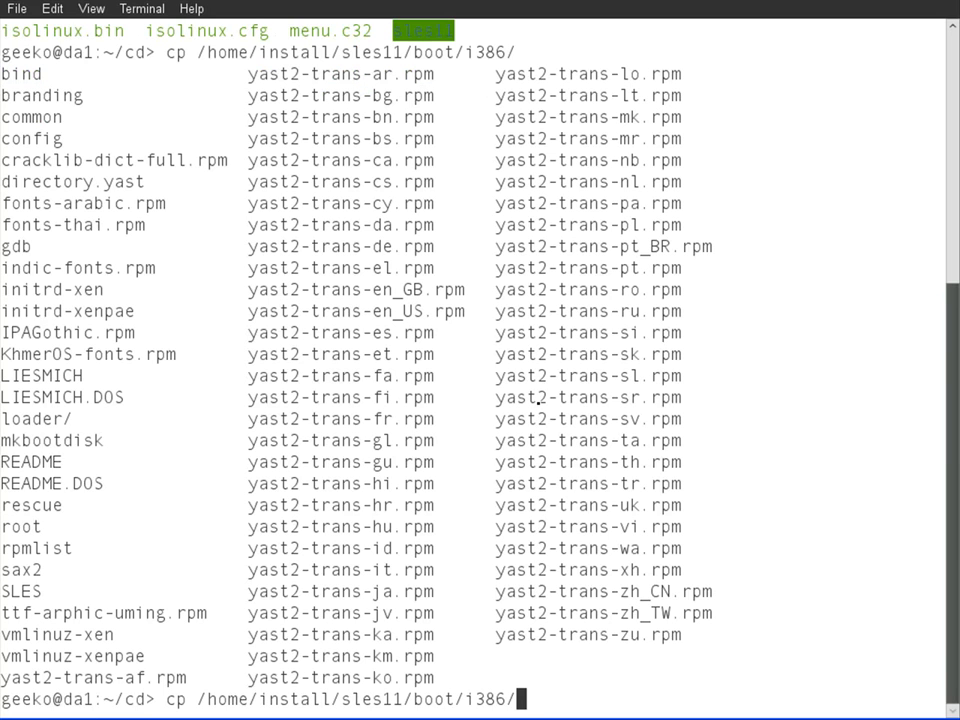
text(loader/i)
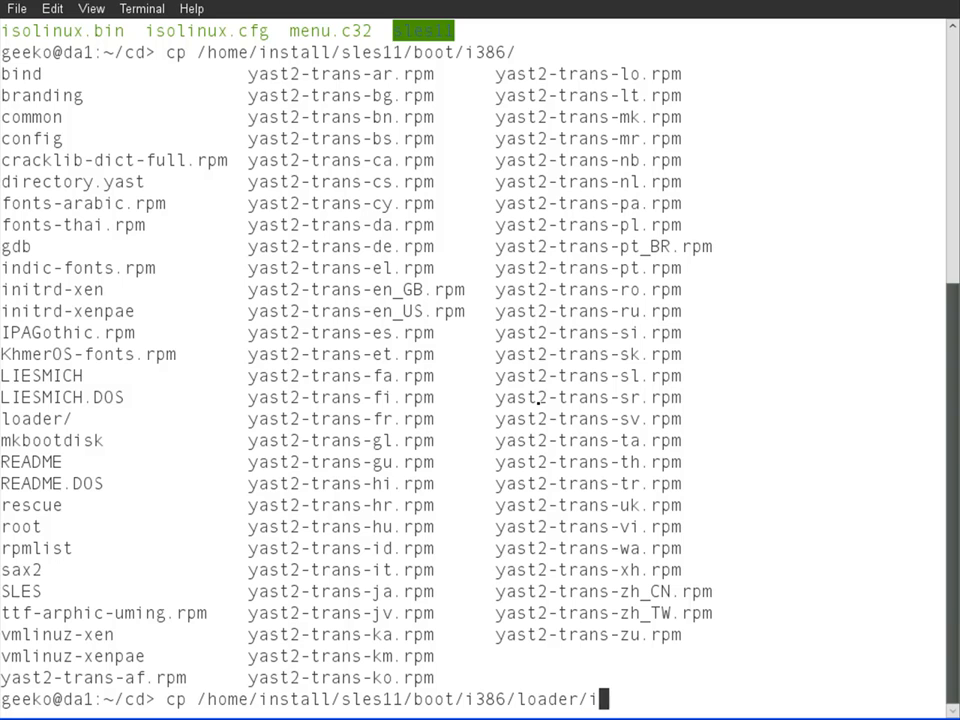
text(nitrd)
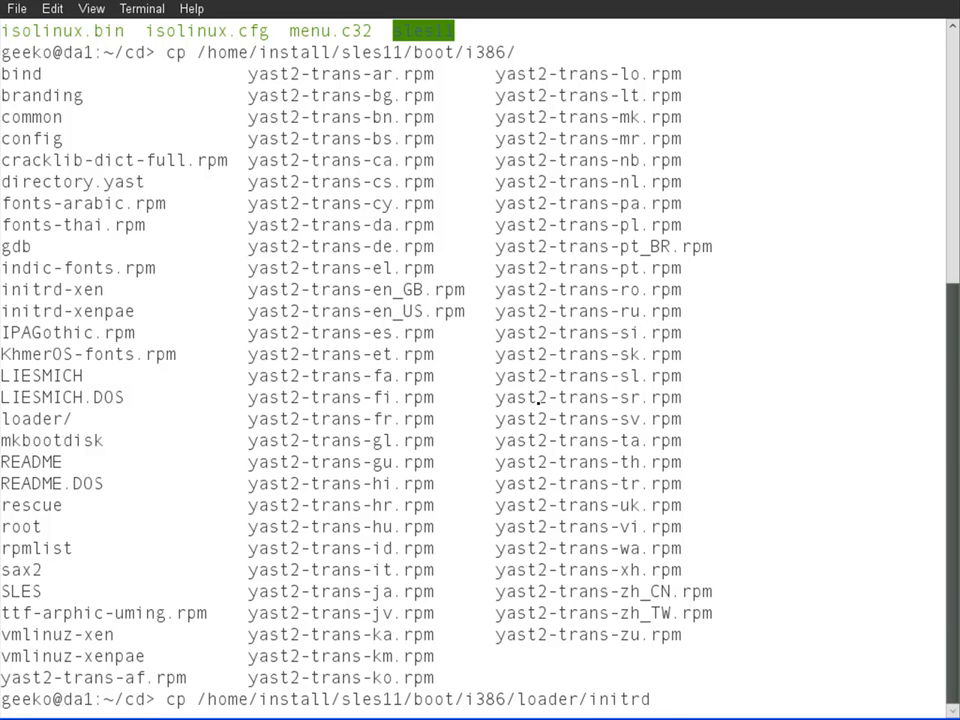
key(Return)
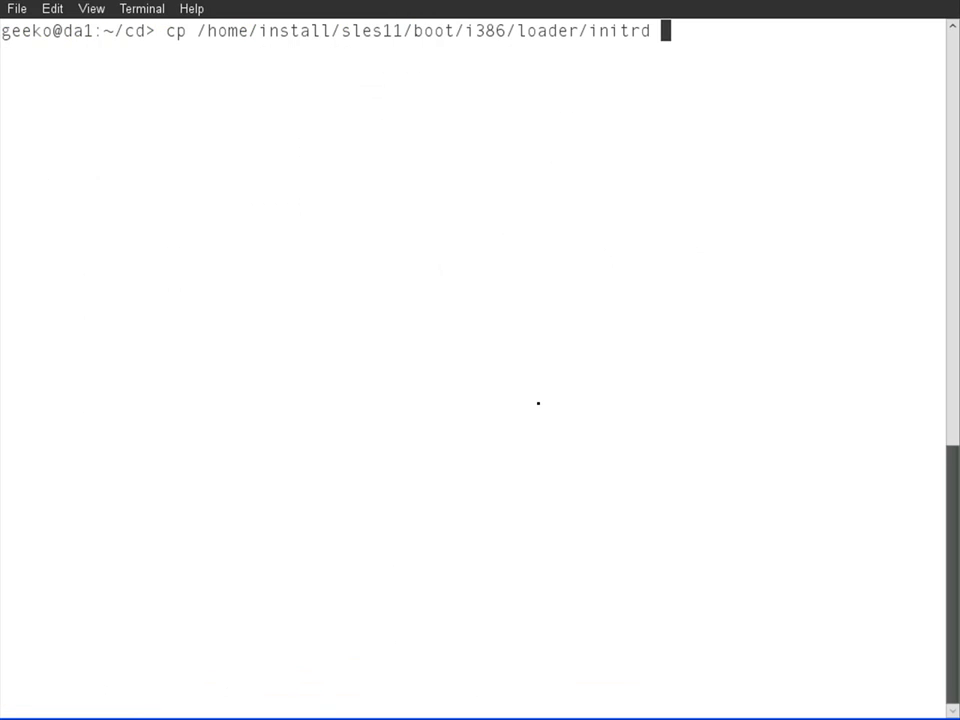
text(./cd)
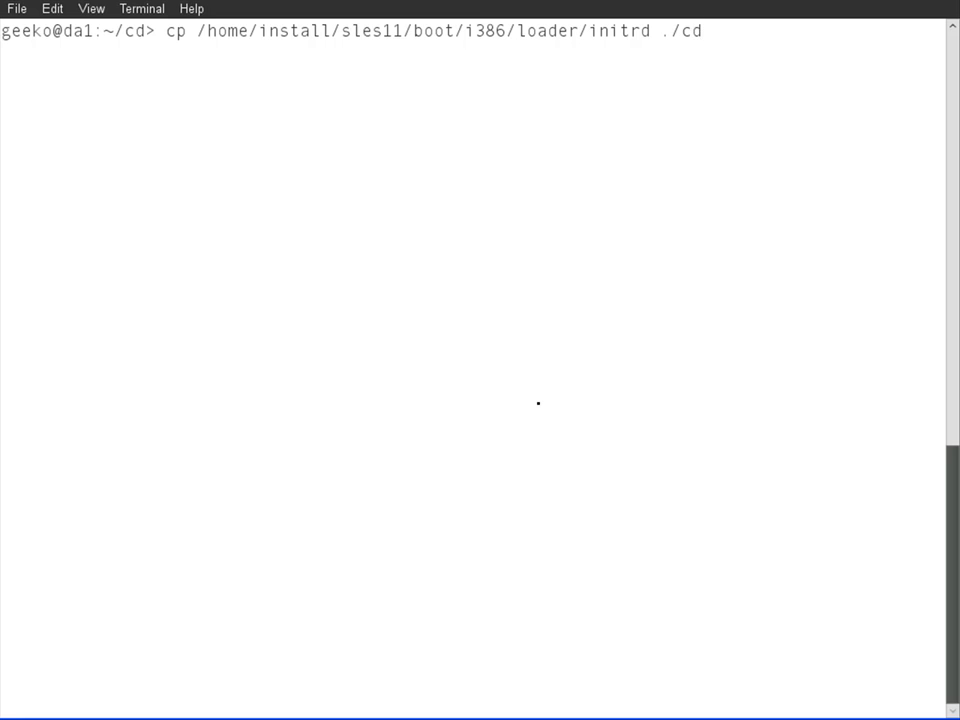
text(/)
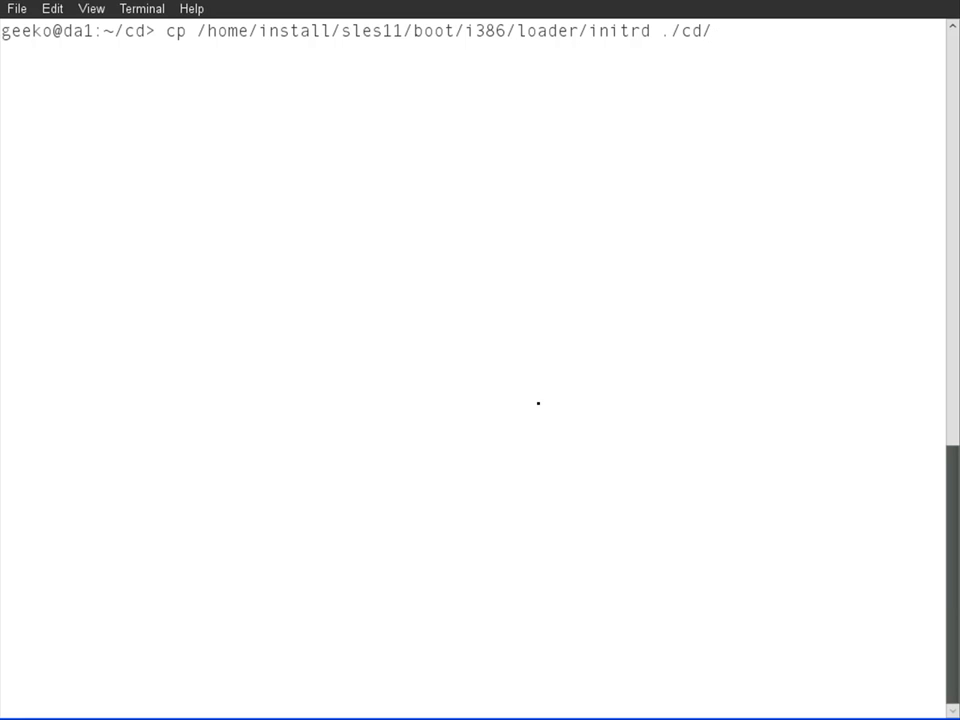
key(BackSpace)
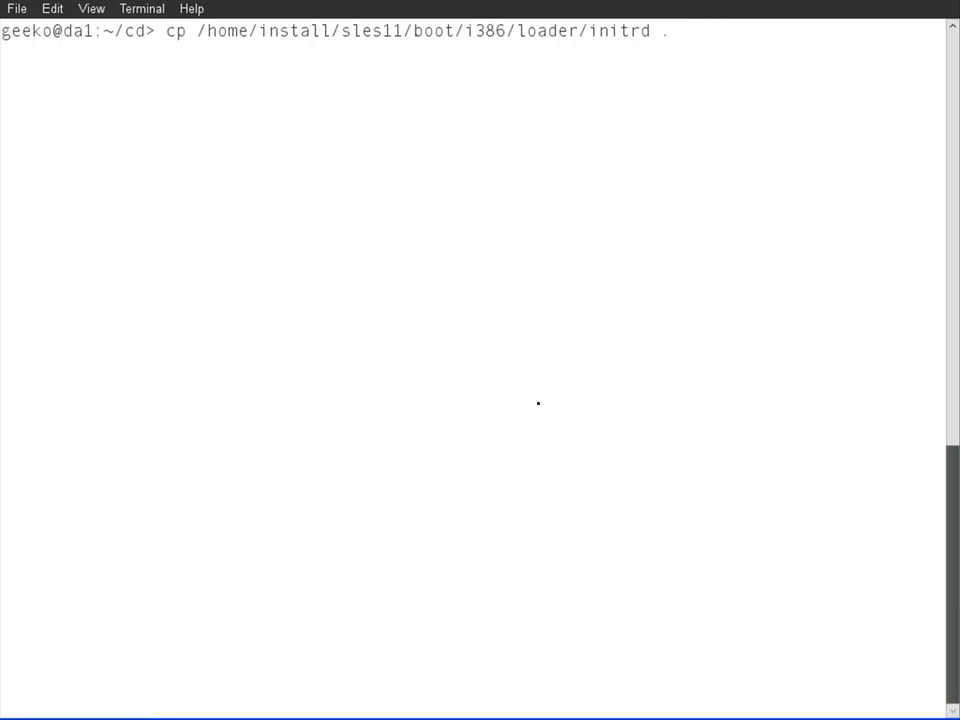
key(BackSpace)
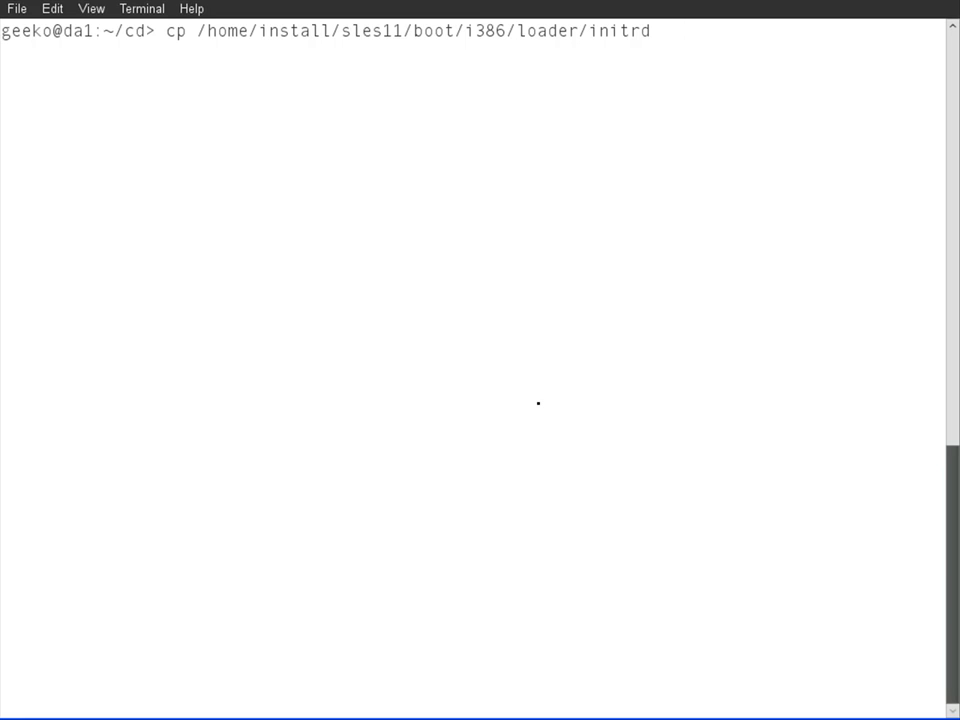
text(sles11/)
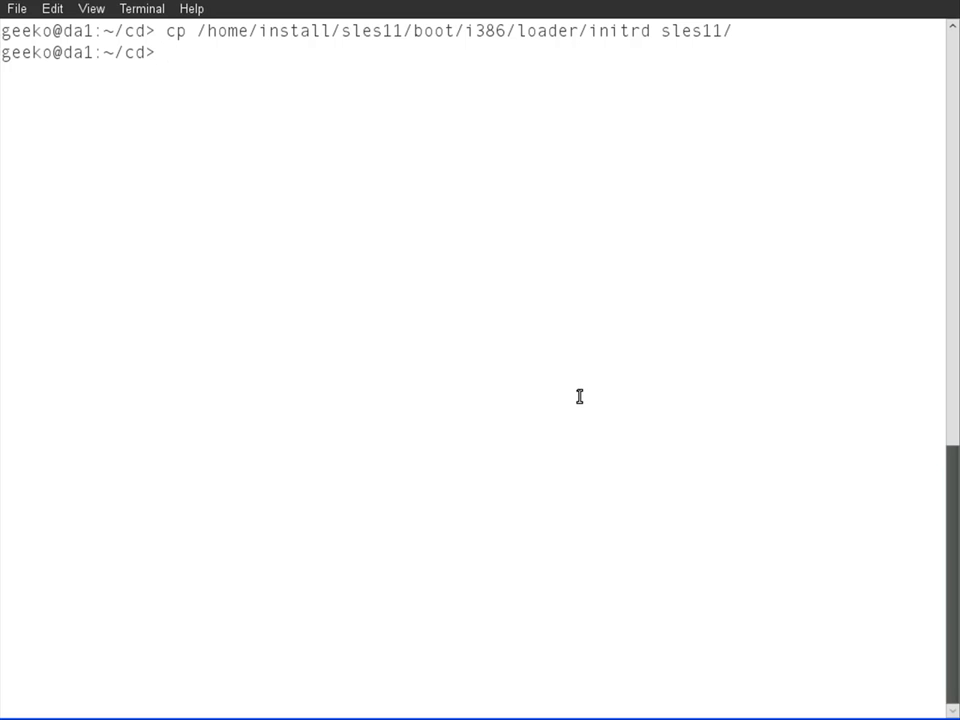
Step: Recall the copy command and adapt it to copy the linux kernel into sles11/
text(cp /home/install/sles11/boot/i386/loader/initrd sles11/)
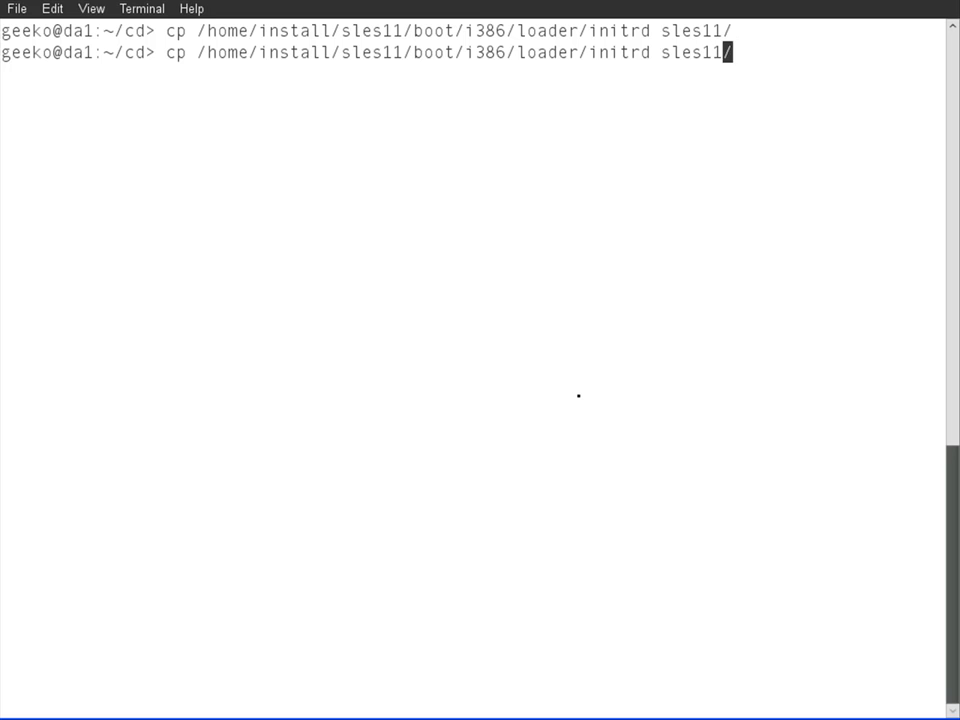
key(Tab)
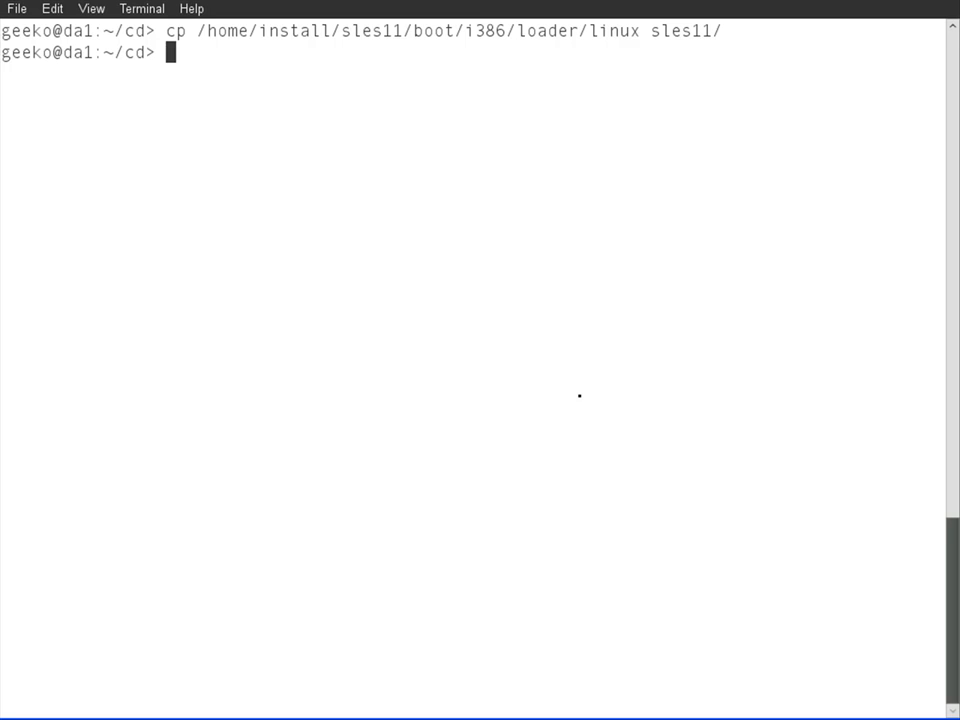
Step: Search the local repositories for syslinux with zypper --no-remote se syslinux
text(zypper)
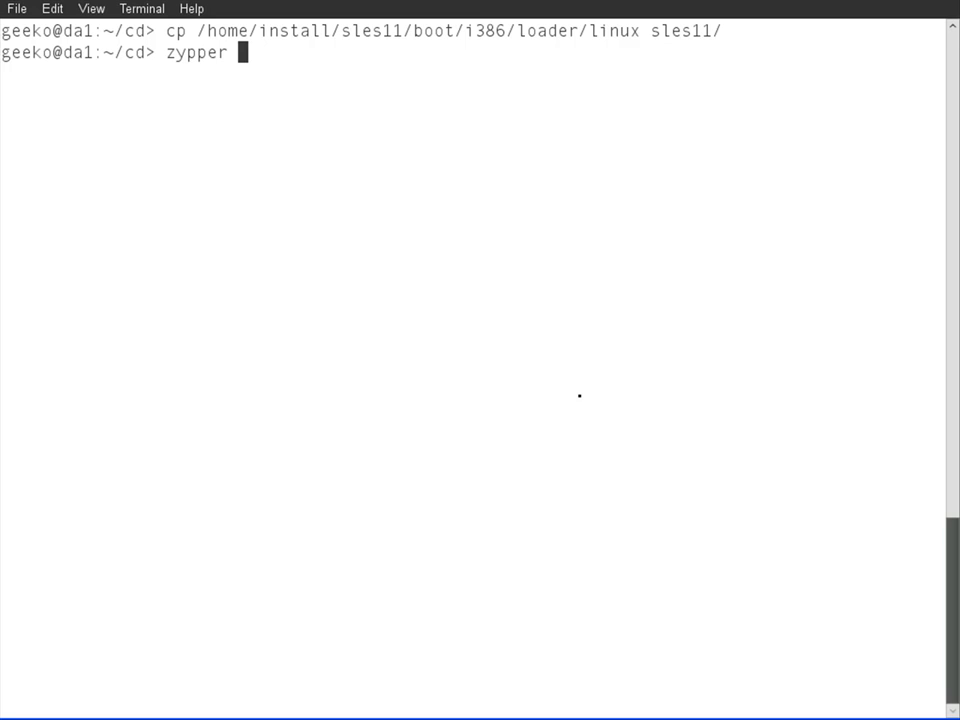
text(--)
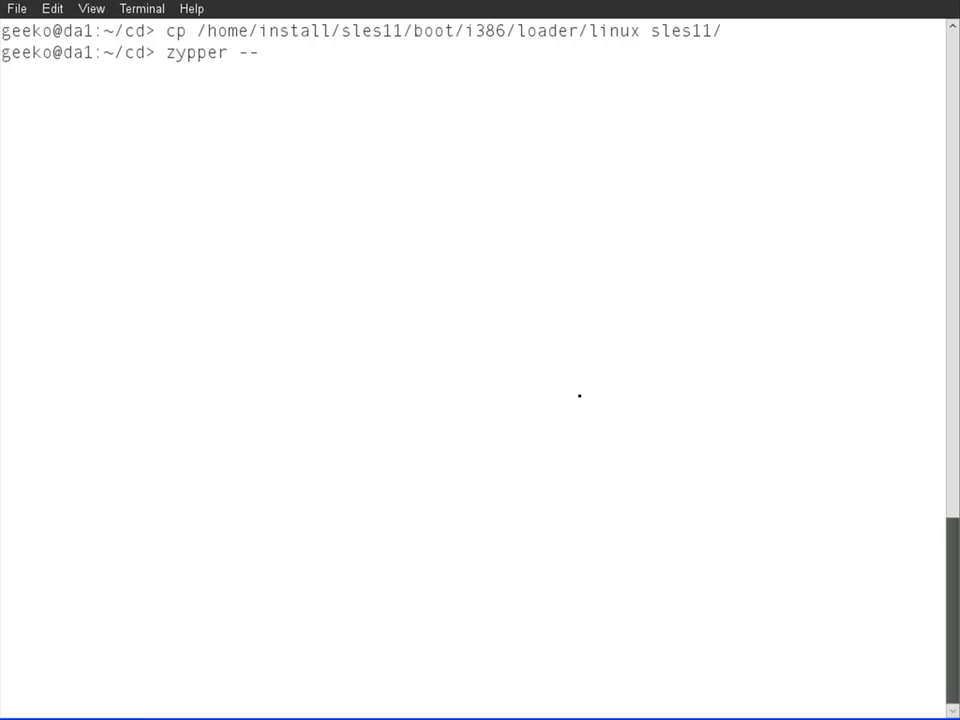
text(nor-remo)
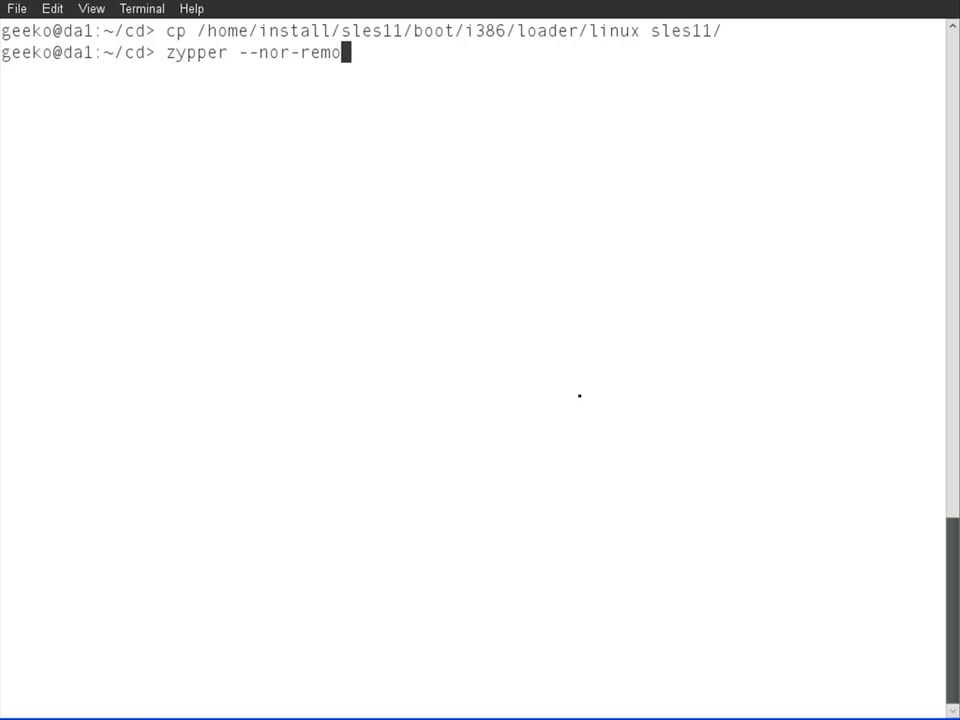
text(te)
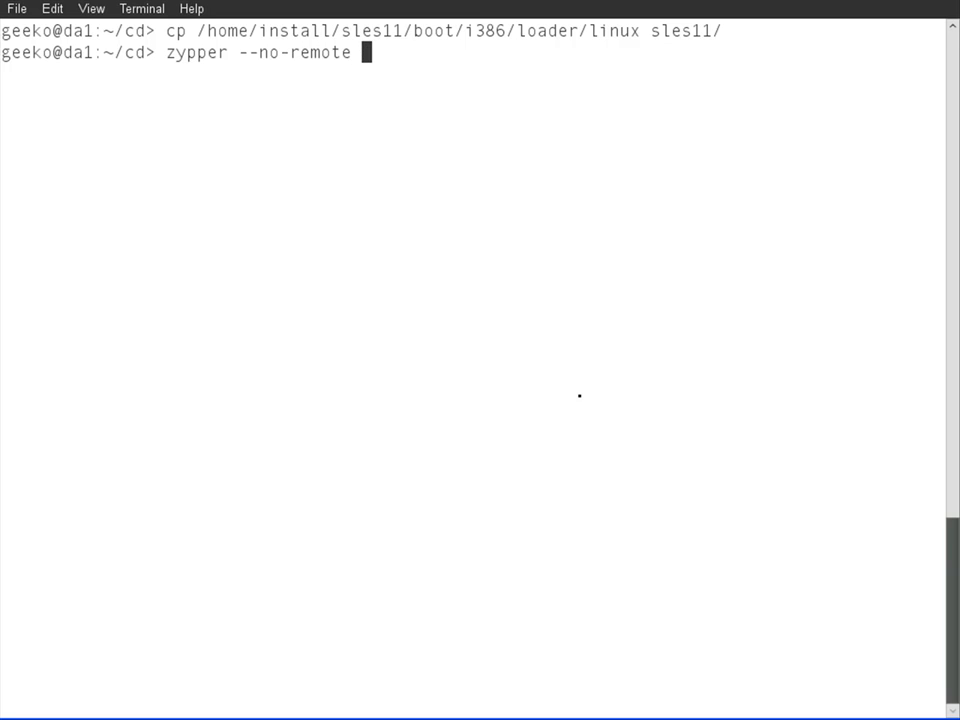
text(se)
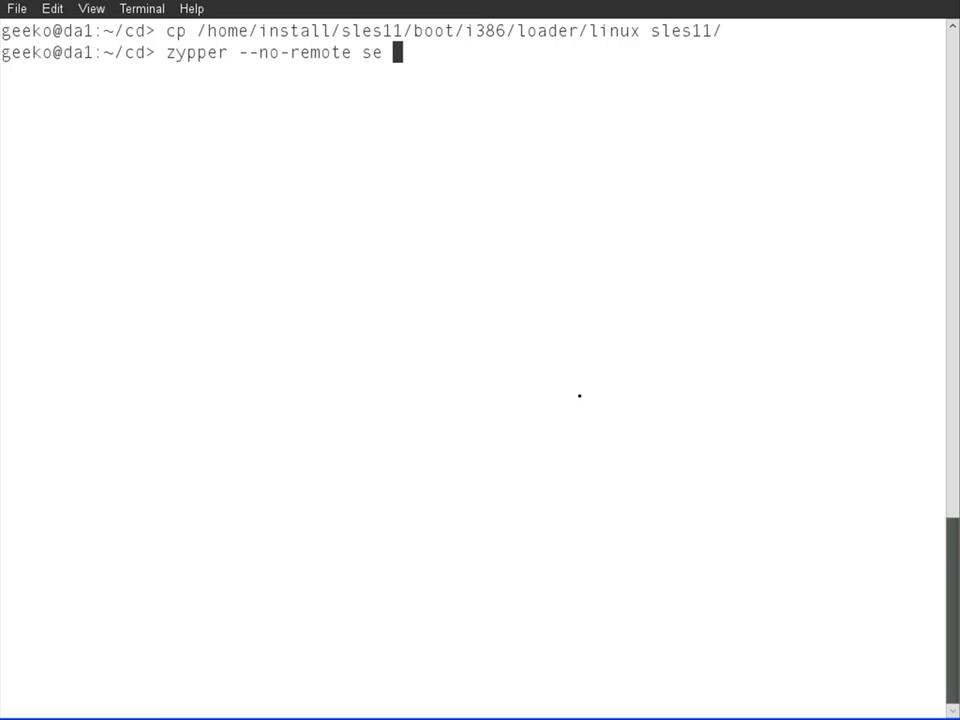
text(syslinux)
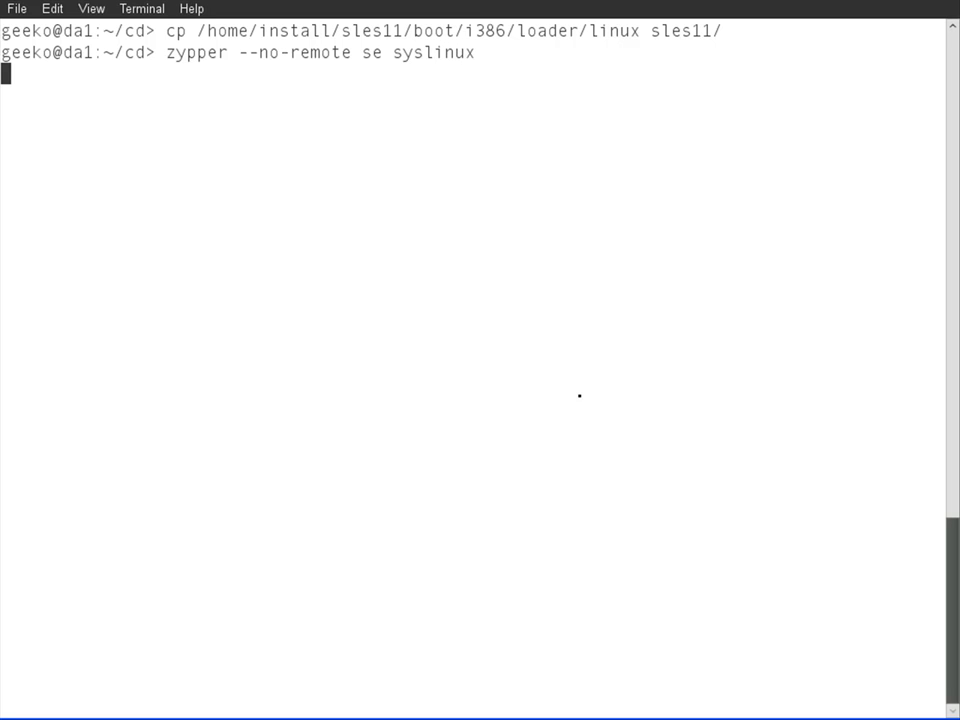
key(Return)
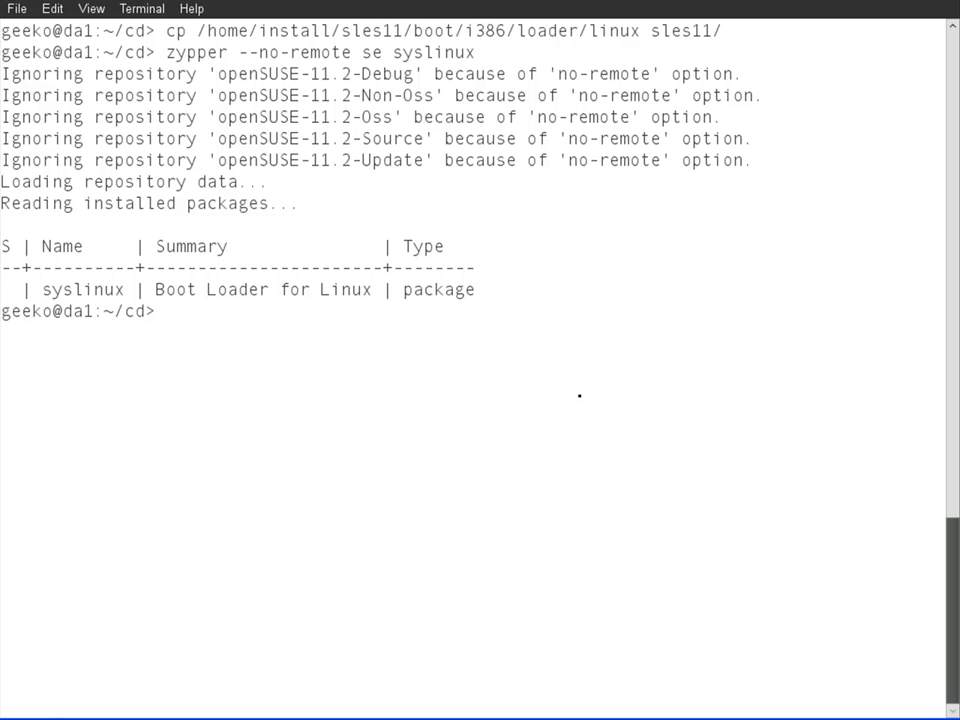
Step: Install syslinux with sudo zypper --no-remote in syslinux, answering y to confirm
text(sudo zypper --no-remote in syslinux)
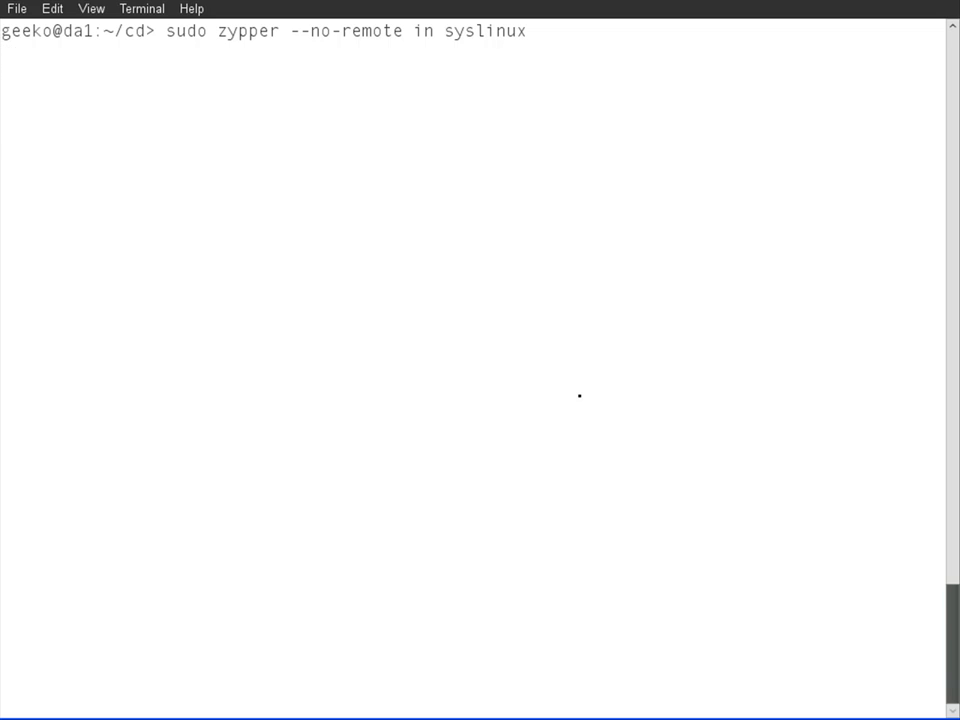
key(Return)
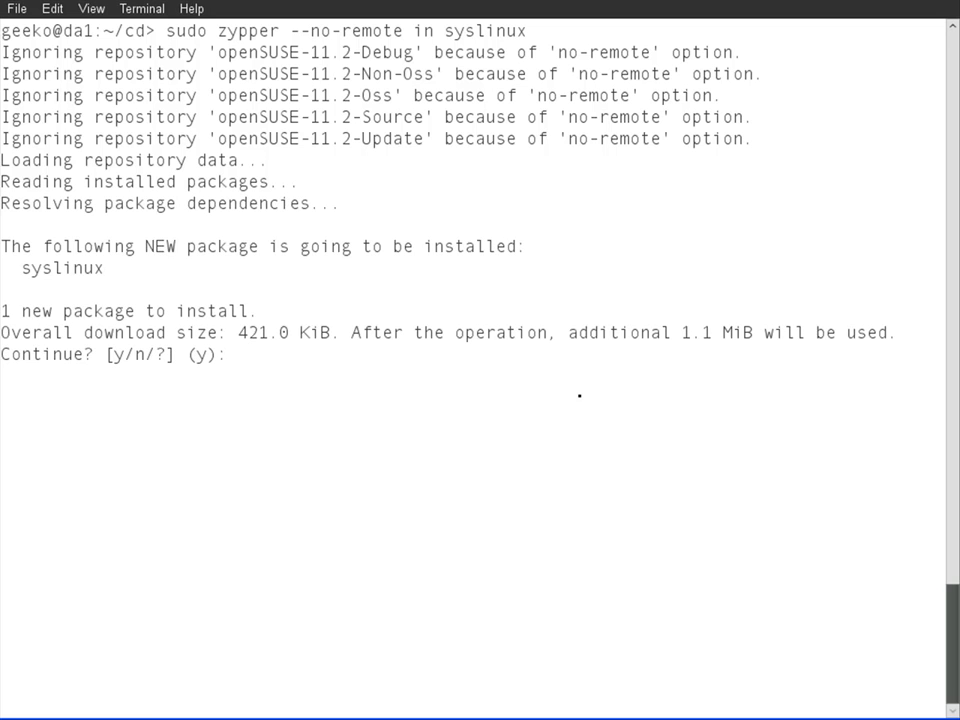
text(y)
text(cp /usr/share/)
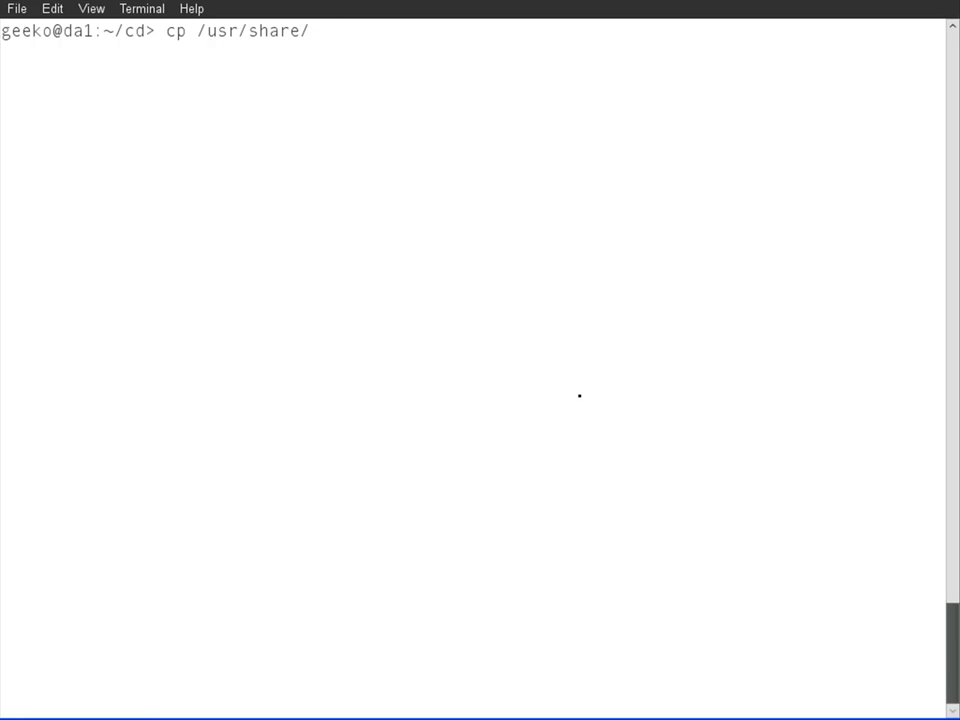
Step: Copy isolinux.bin and menu.c32 from /usr/share/syslinux into the cd directory and list its contents
text(syslinux/)
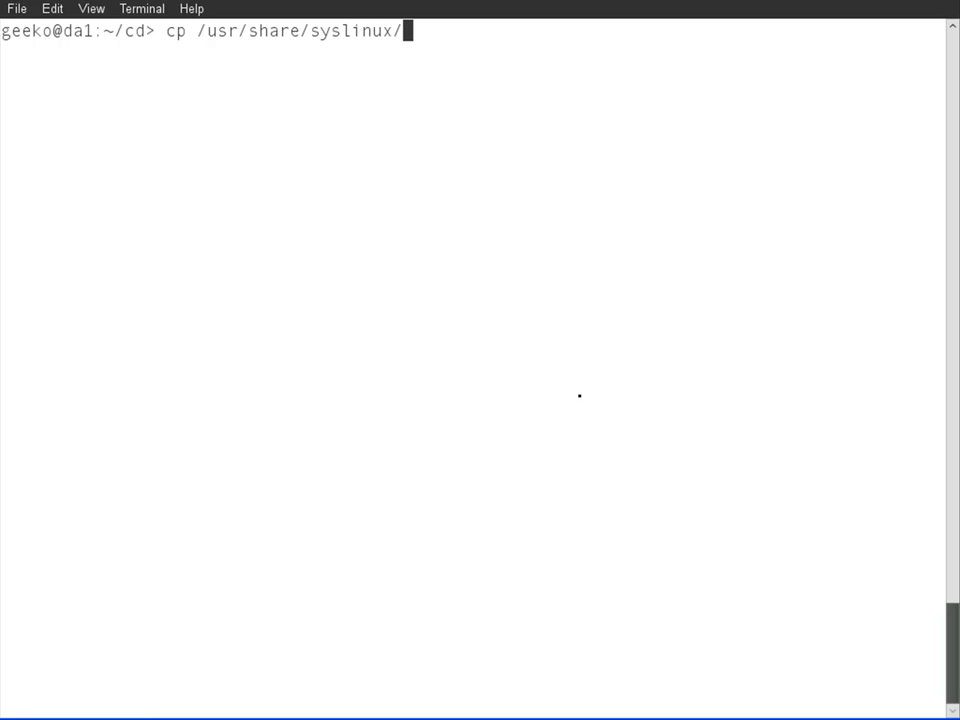
text(i)
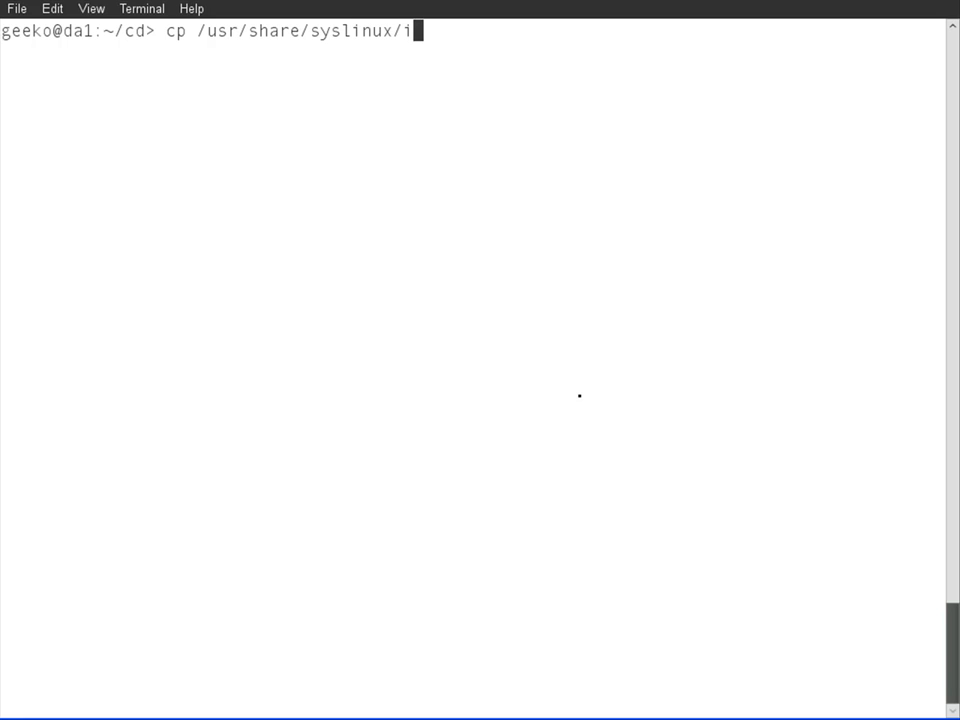
text(solinux)
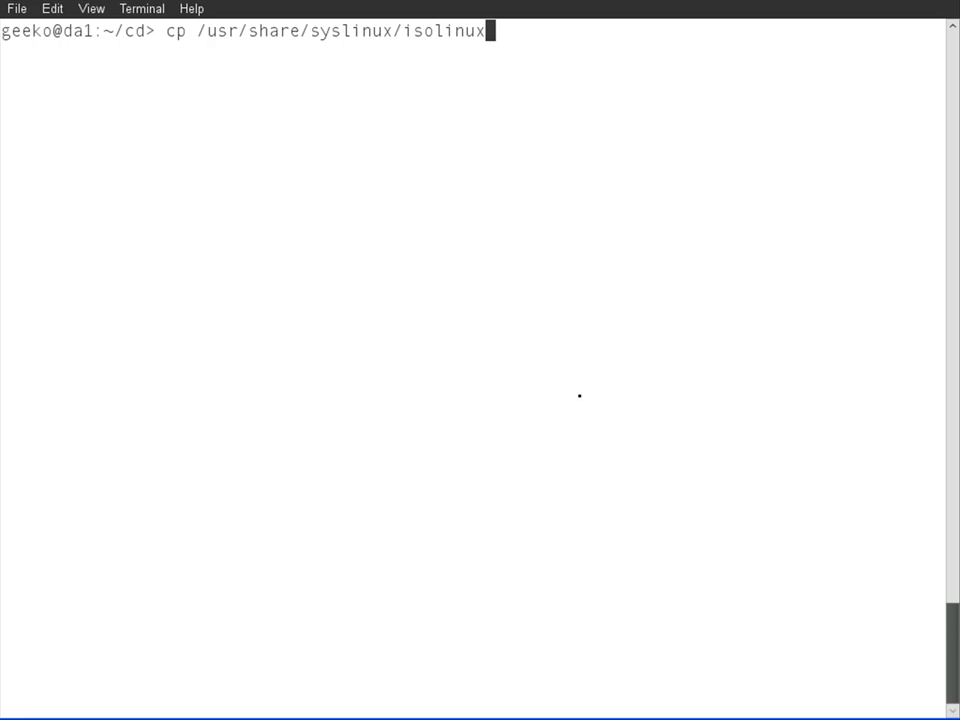
text(.bin .)
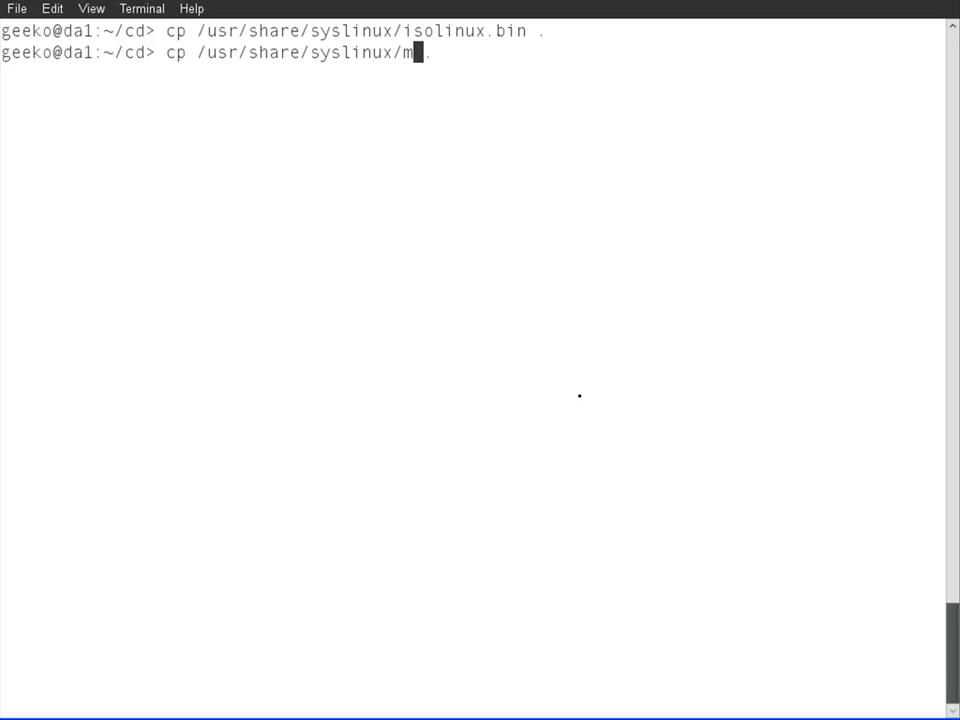
text(enu.c32)
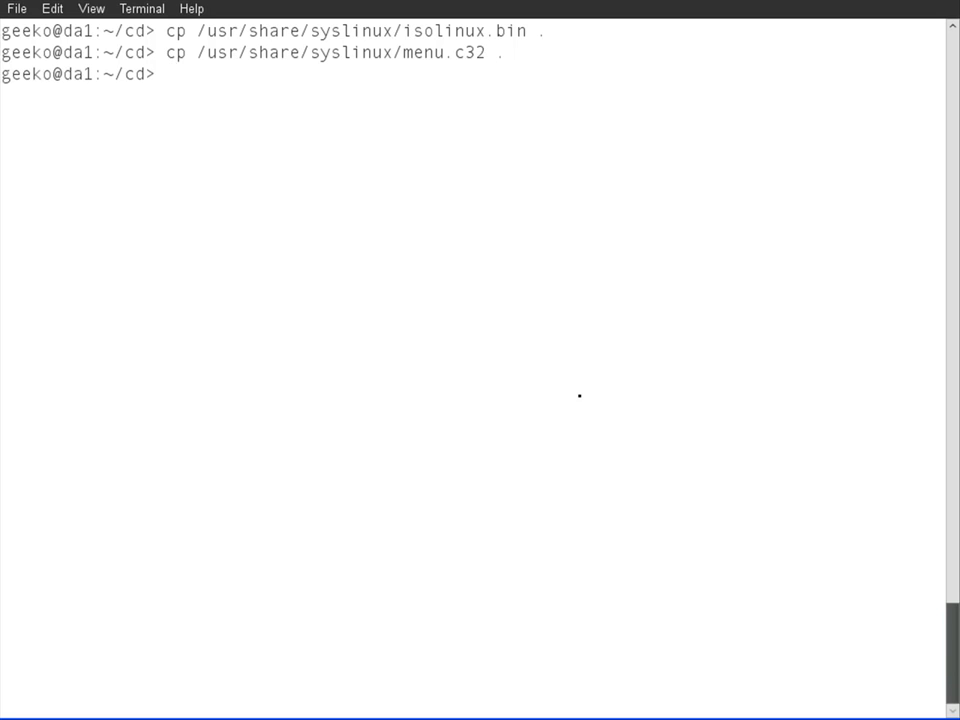
text(ls)
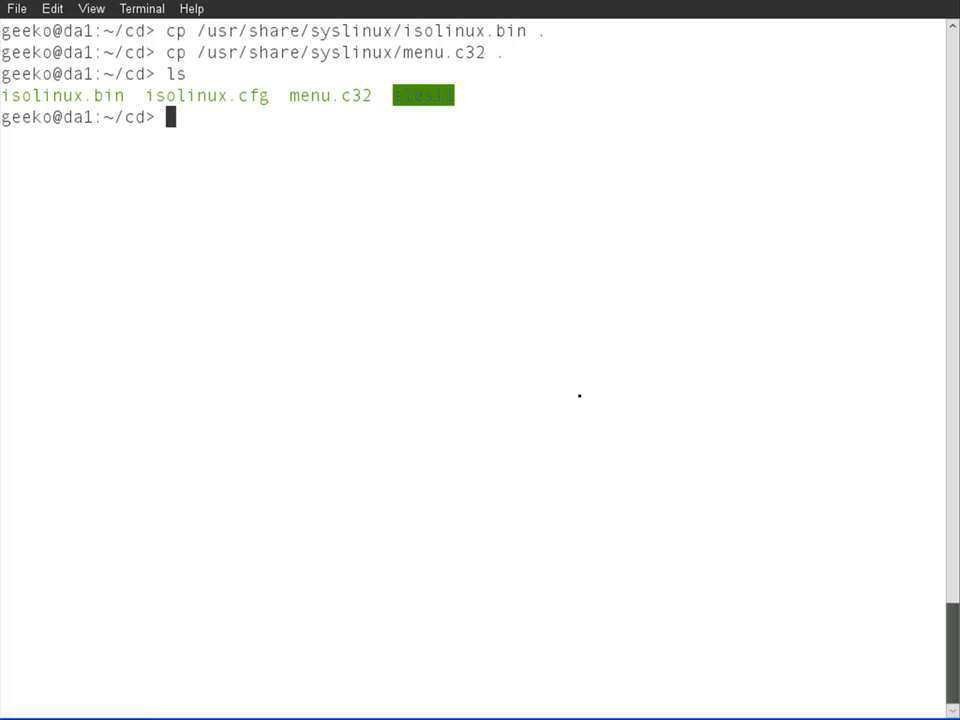
Step: Edit isolinux.cfg in vi and start inserting text at the end of the CLP-Courses append line
text(vi)
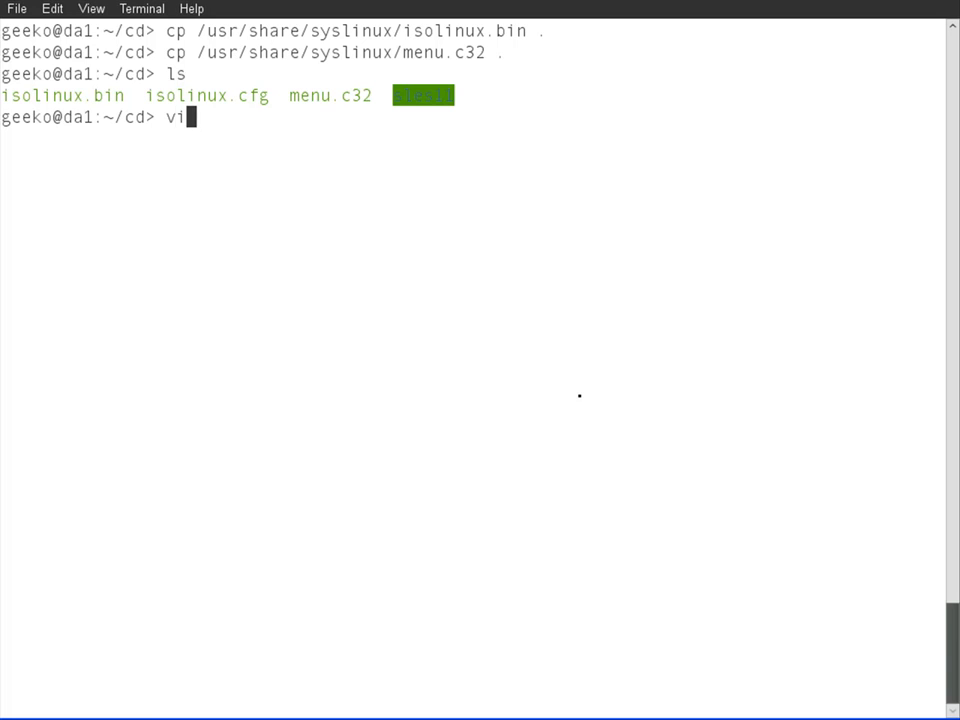
text(isol)
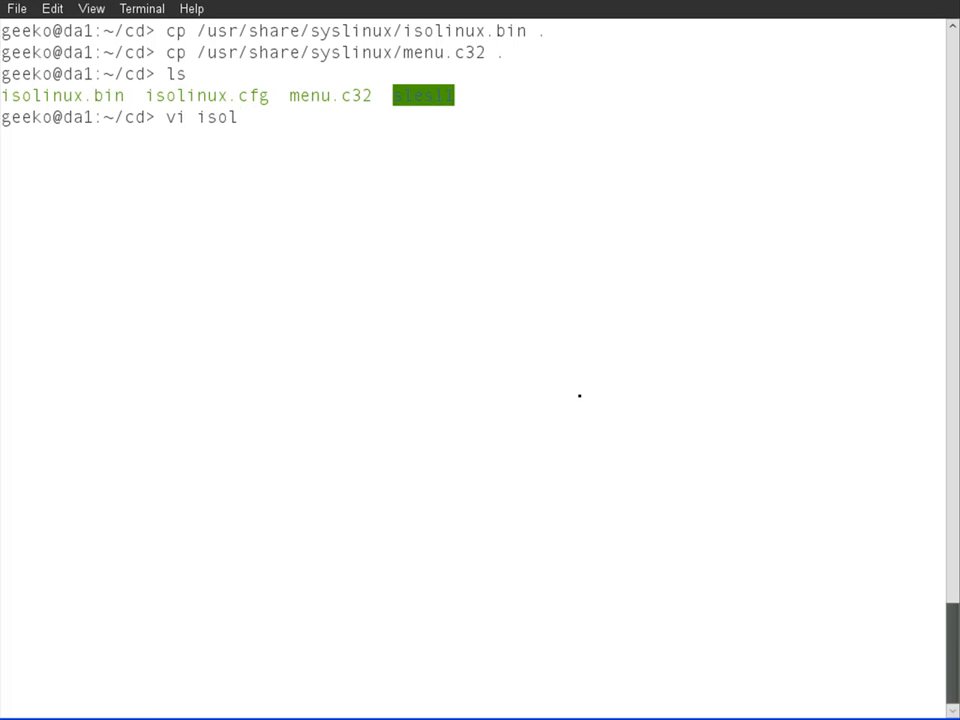
text(inux.)
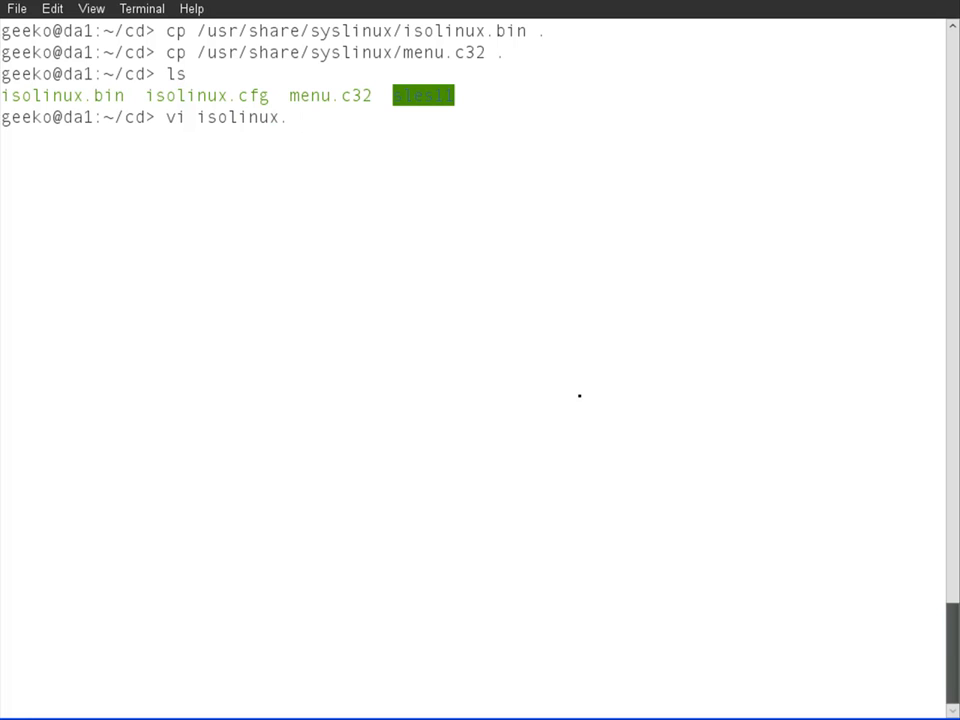
text(cfg)
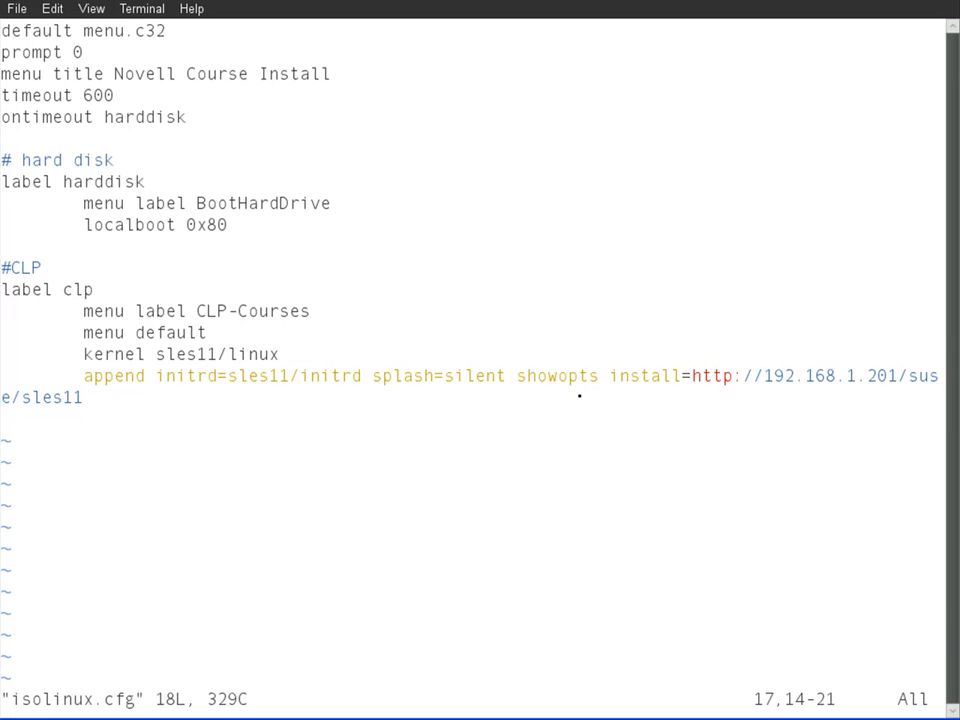
key(Up)
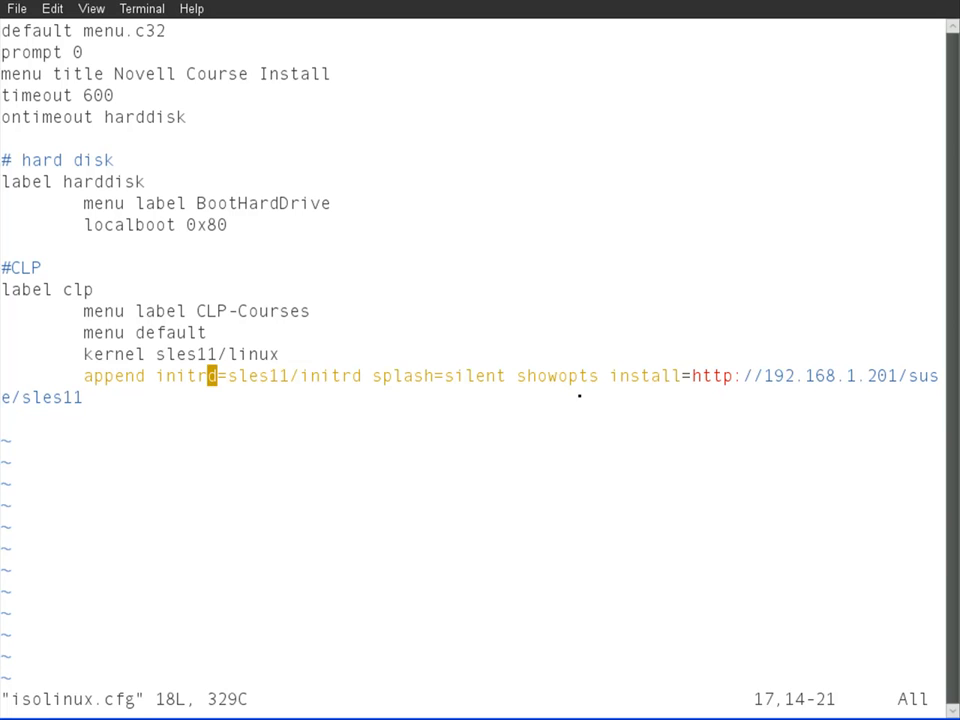
key(Down)
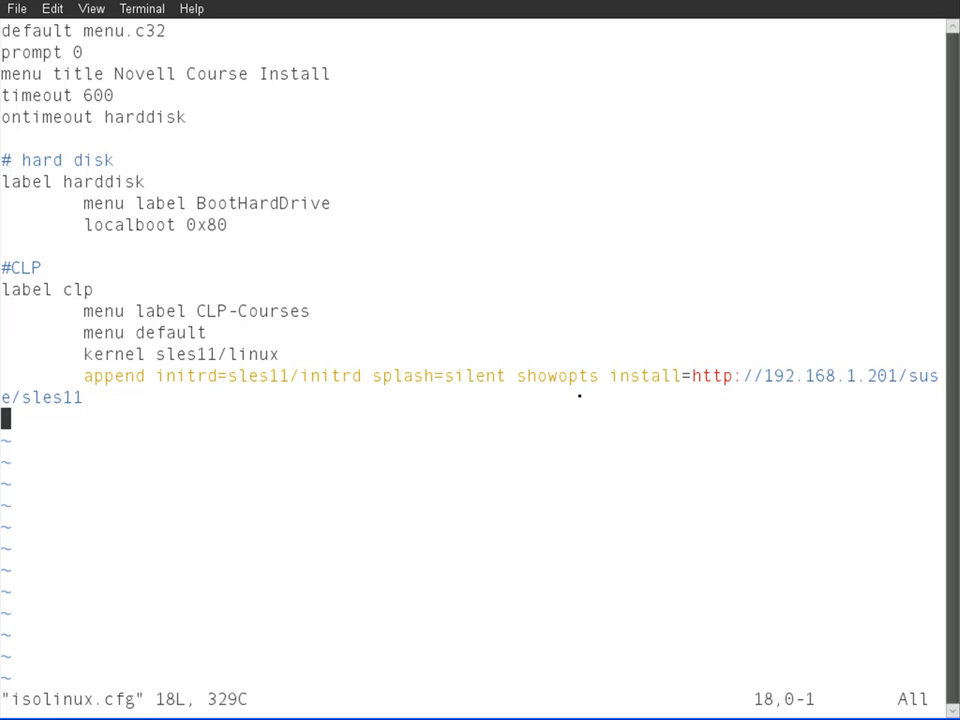
key(i)
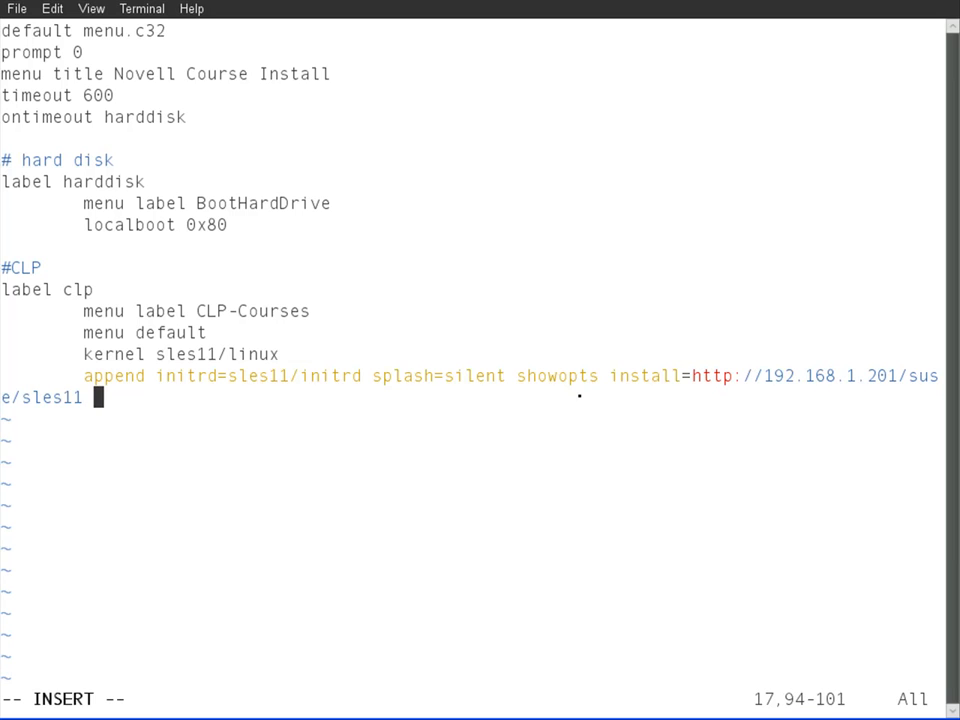
text(autoyasr)
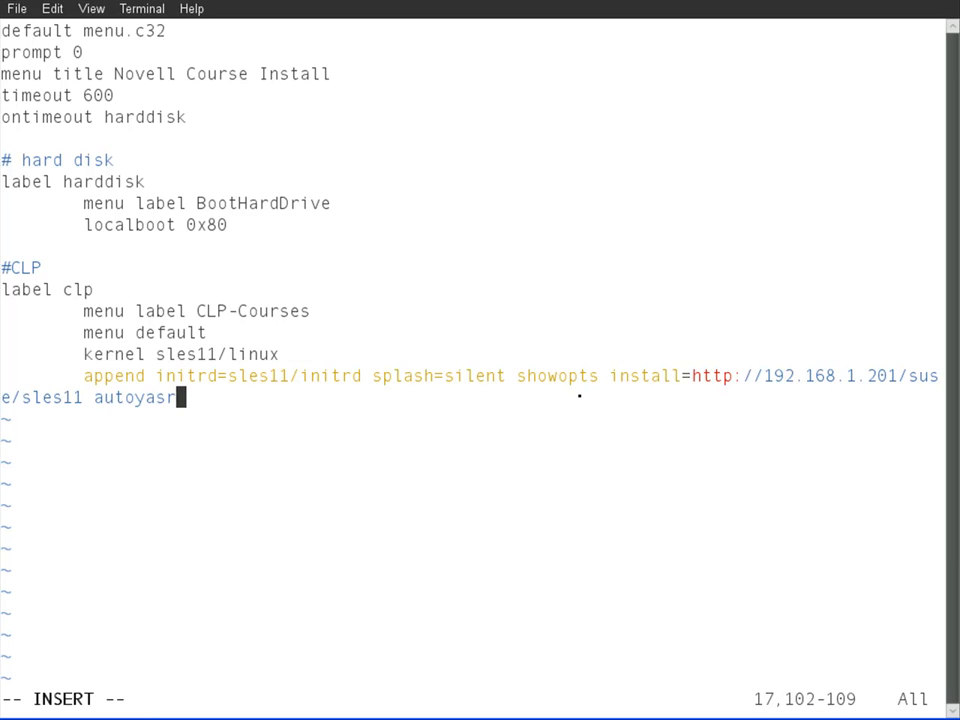
text(t=)
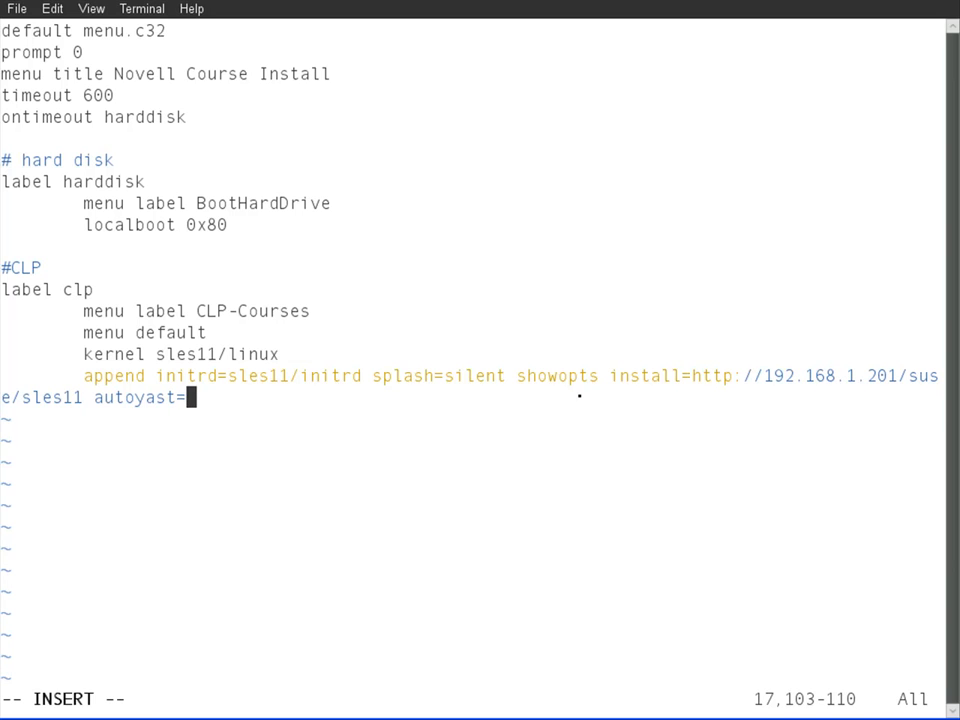
text(http)
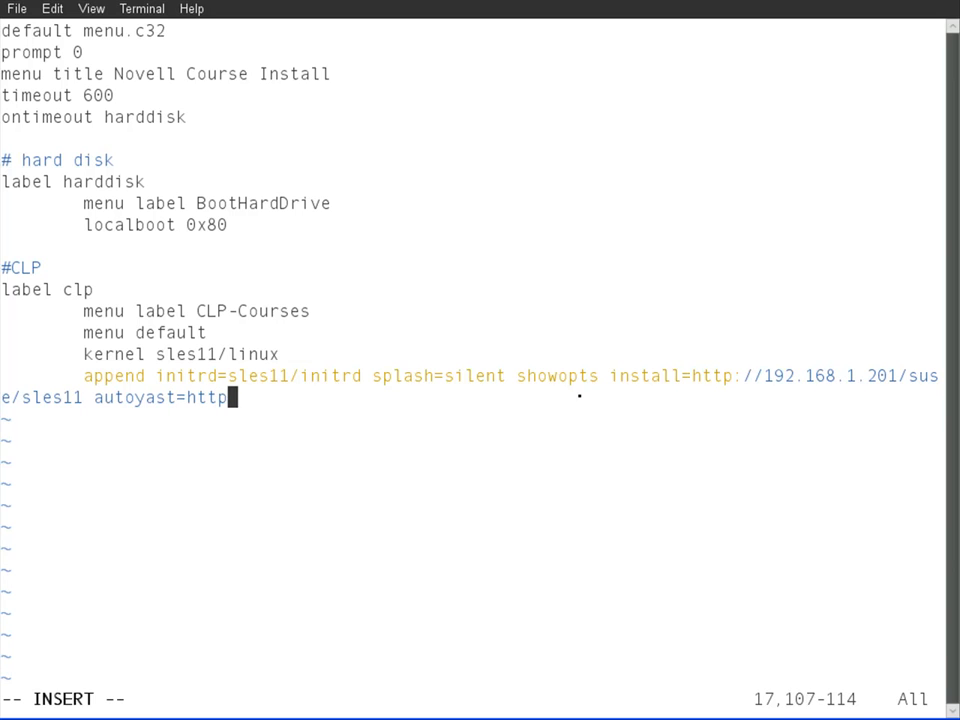
text(://)
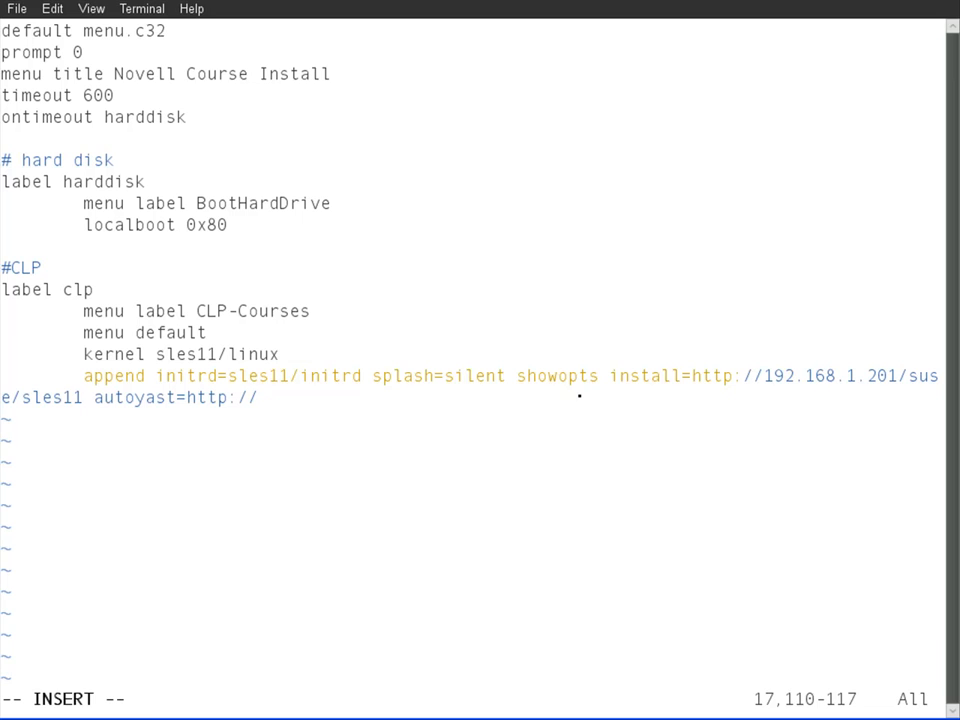
text(192.168)
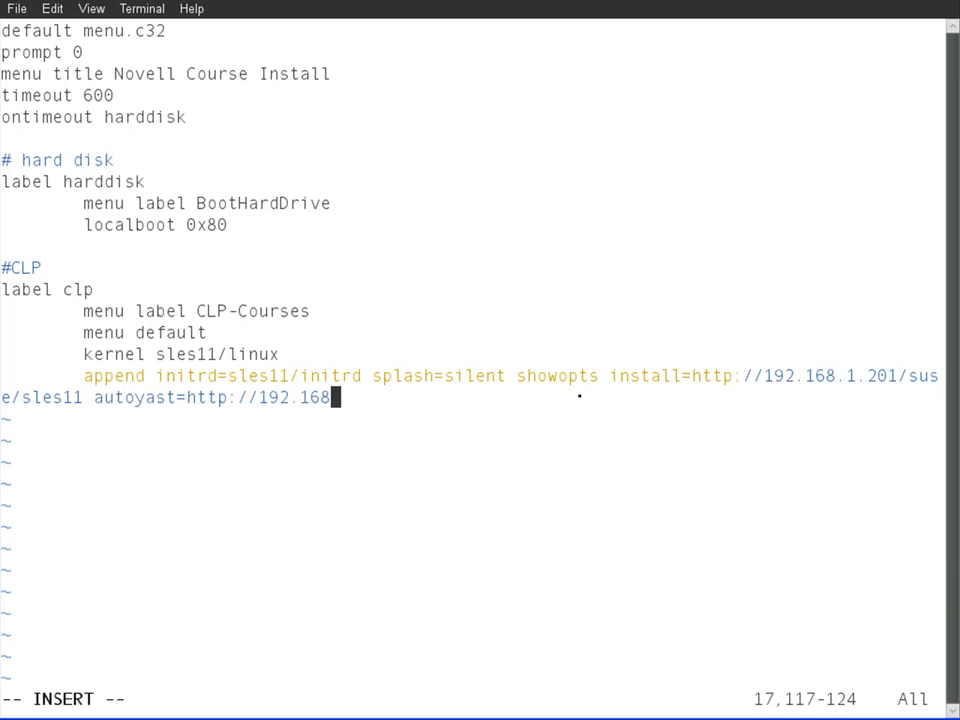
text(1.)
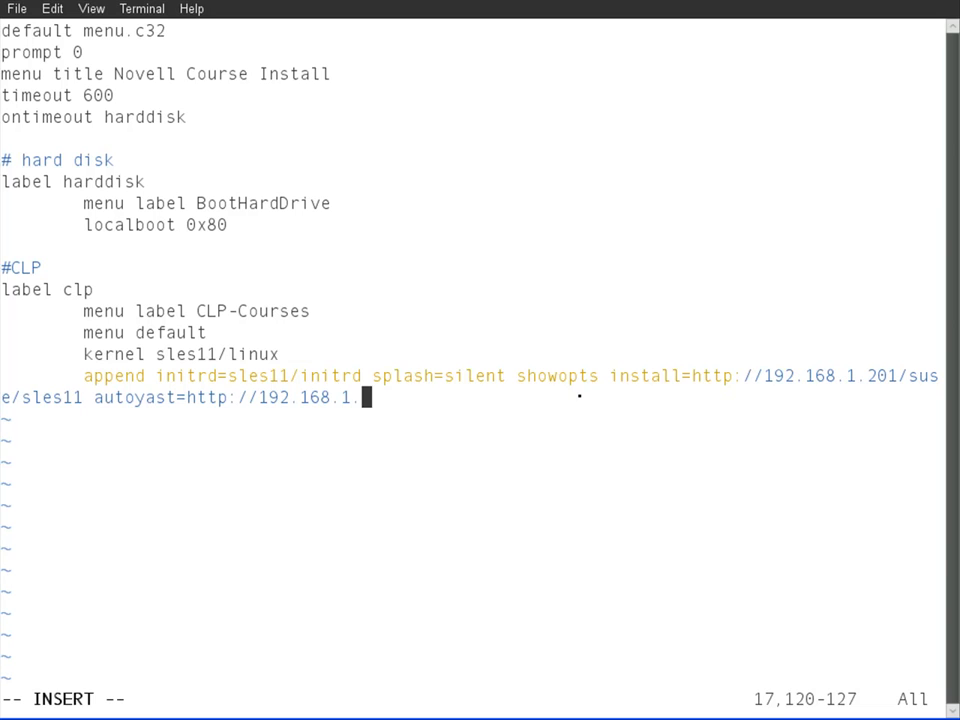
text(1)
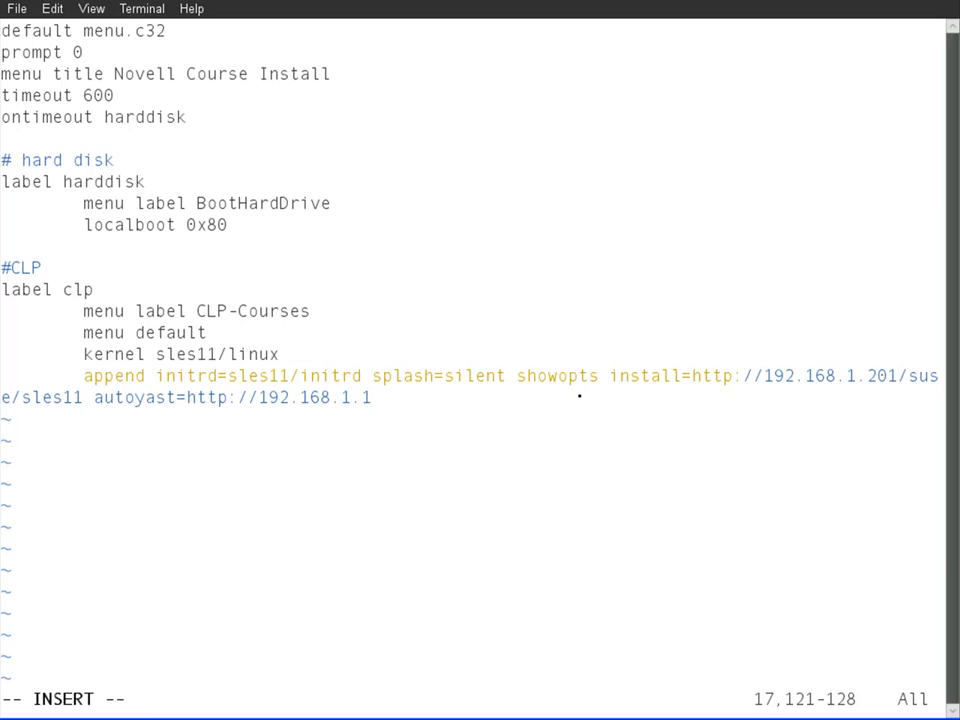
text(/suse)
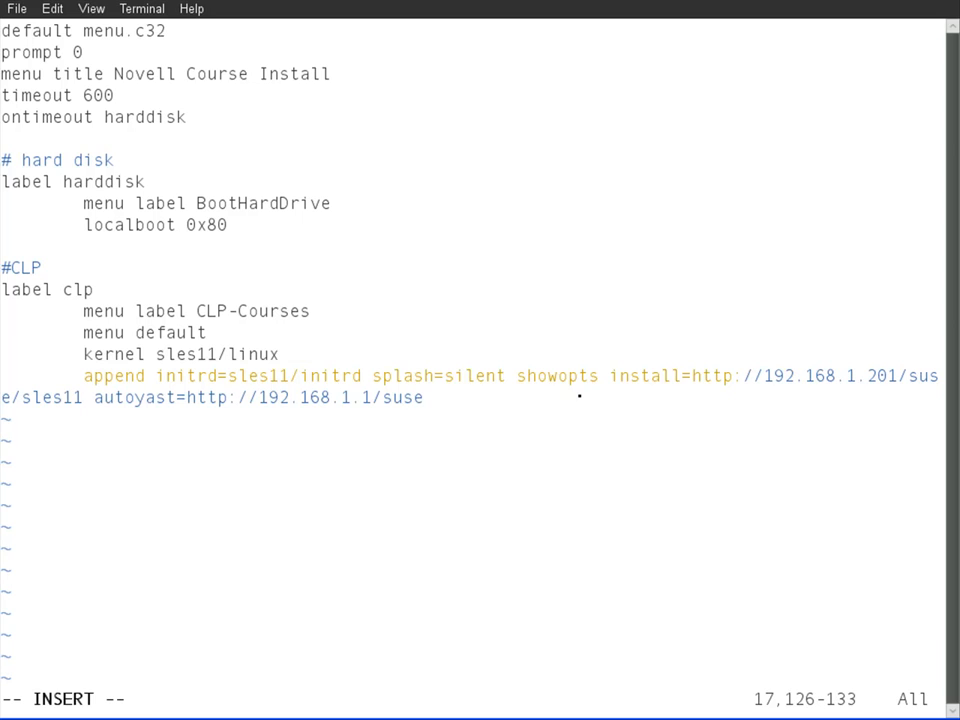
text(/)
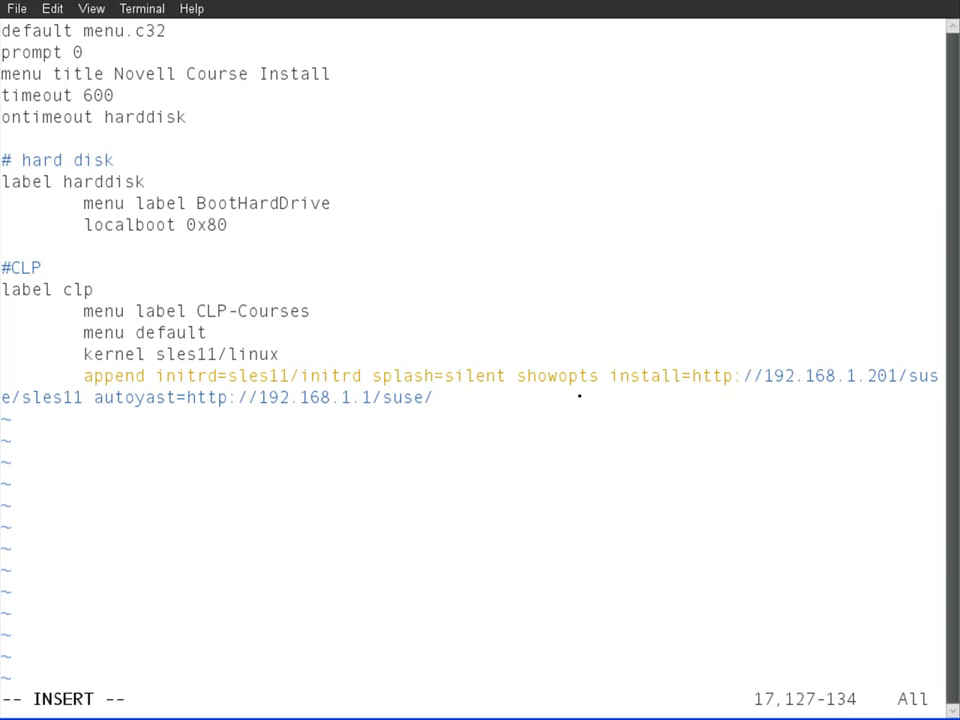
text(host)
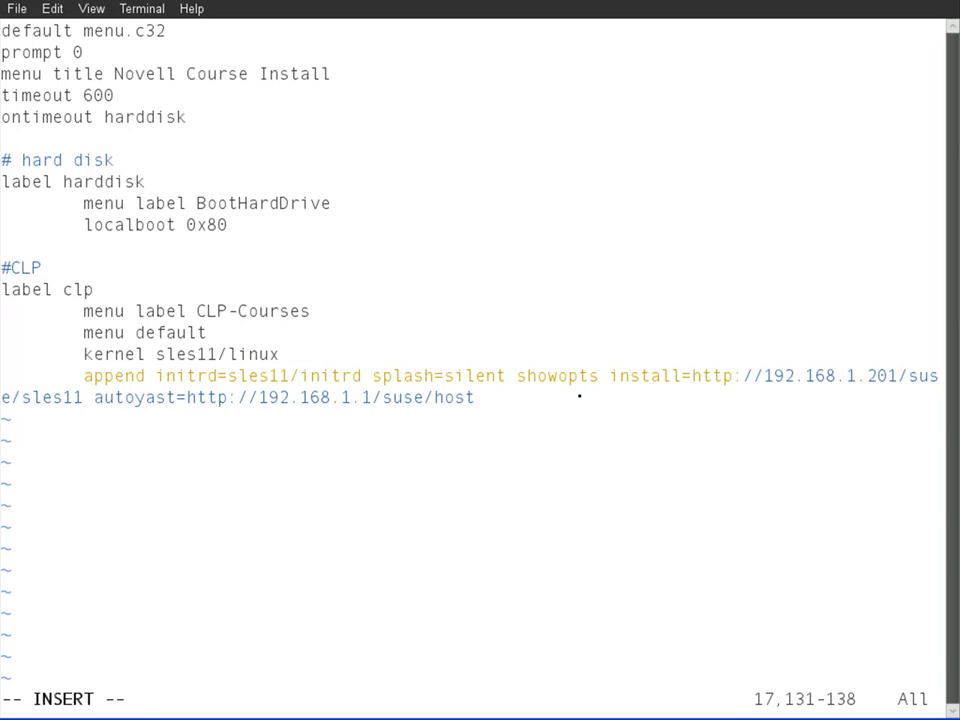
text(.xml)
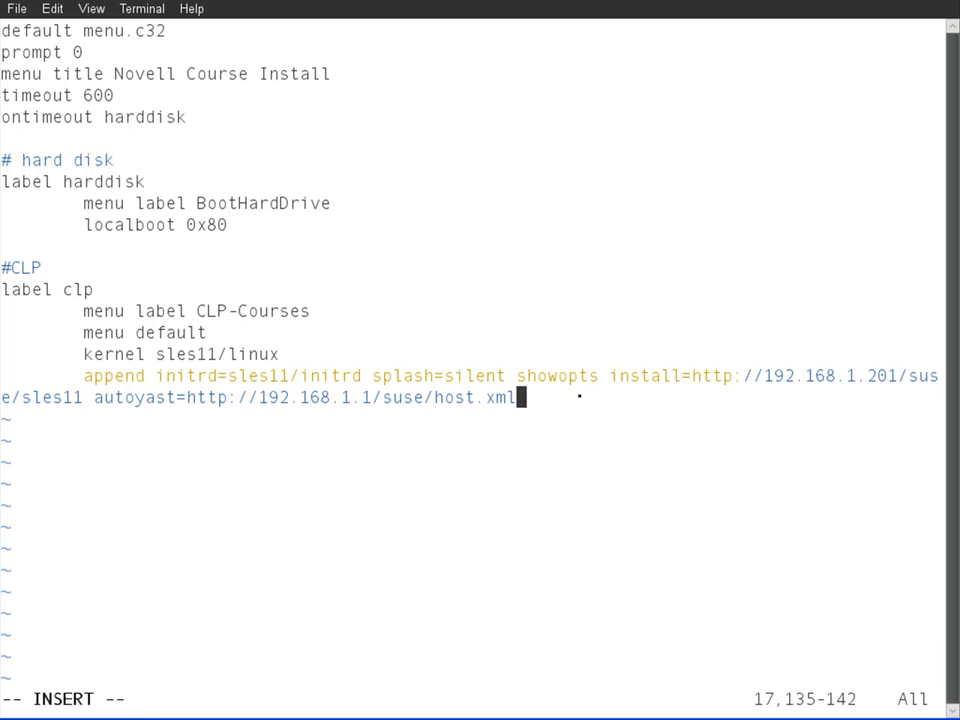
key(Left)
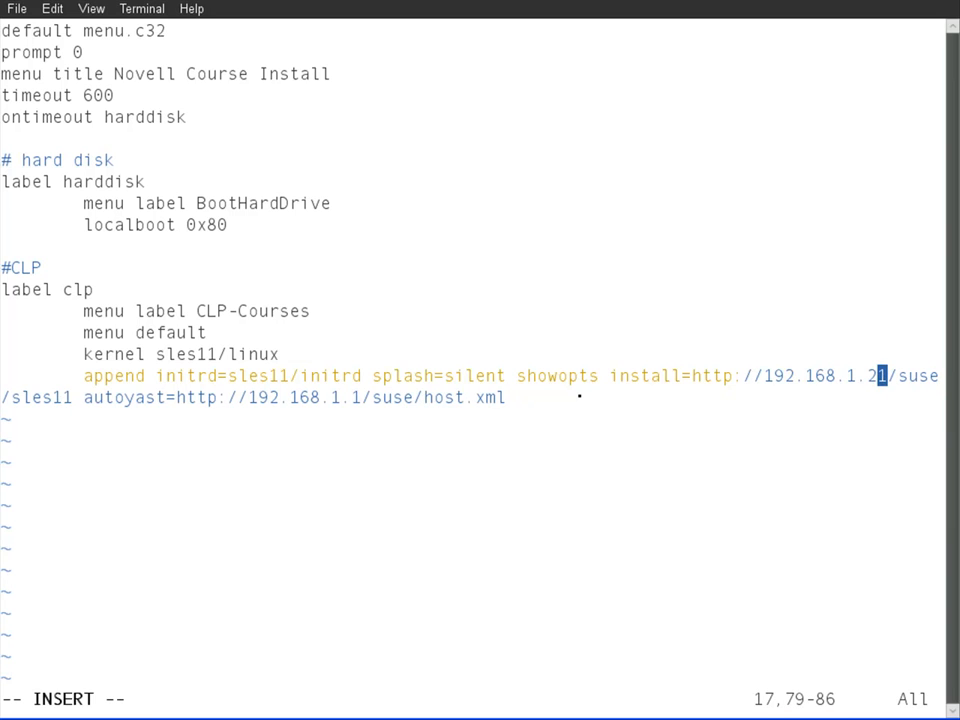
key(BackSpace)
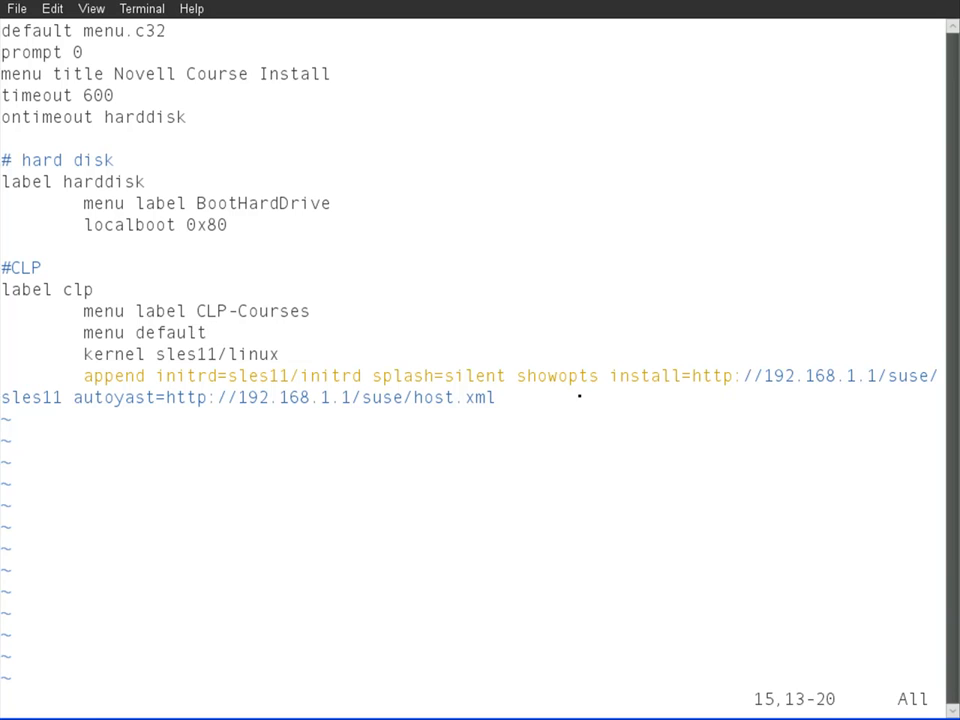
Step: Save and quit isolinux.cfg with :x, returning to the shell in /home/geeko/cd
text(:x)
text(pwd)
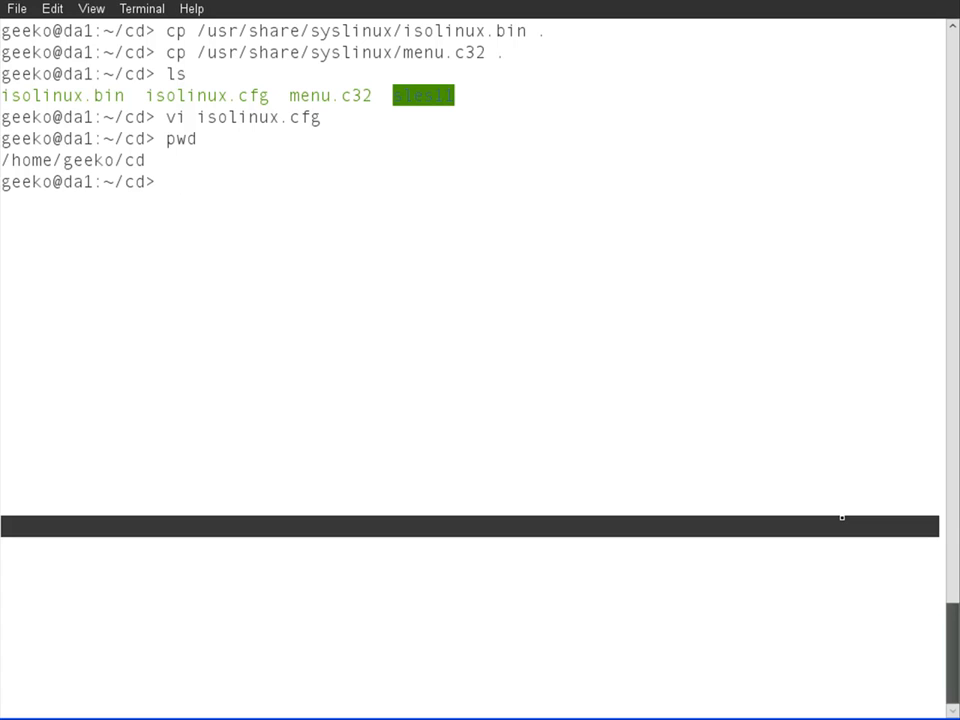
Step: Start a mkisofs command with output image /tmp/sles11boot-$(date +%F).iso
text(mki)
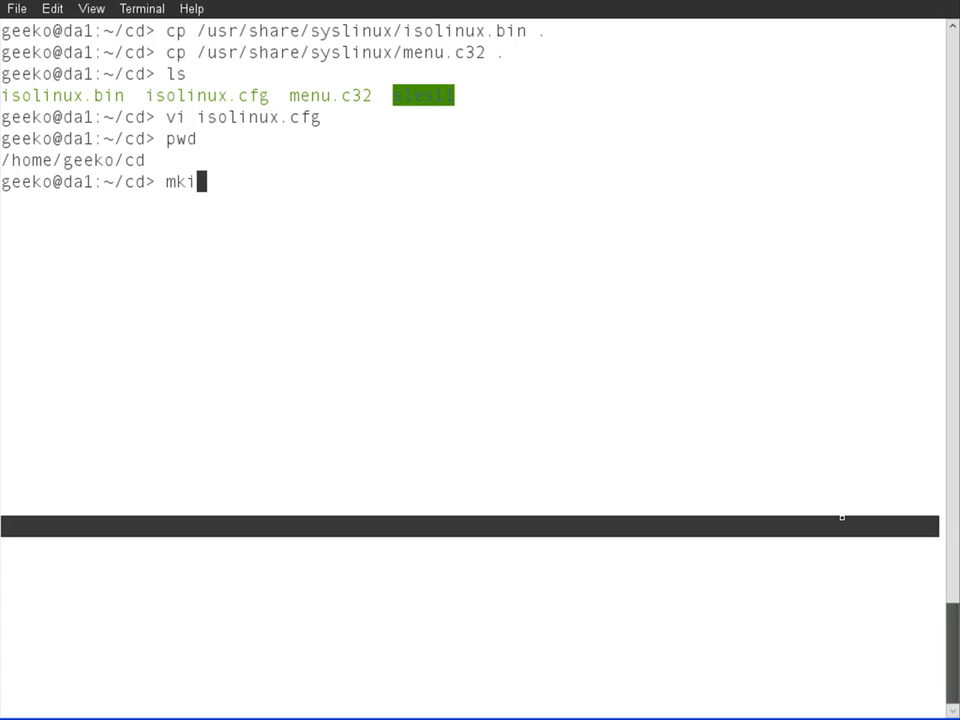
text(sofs)
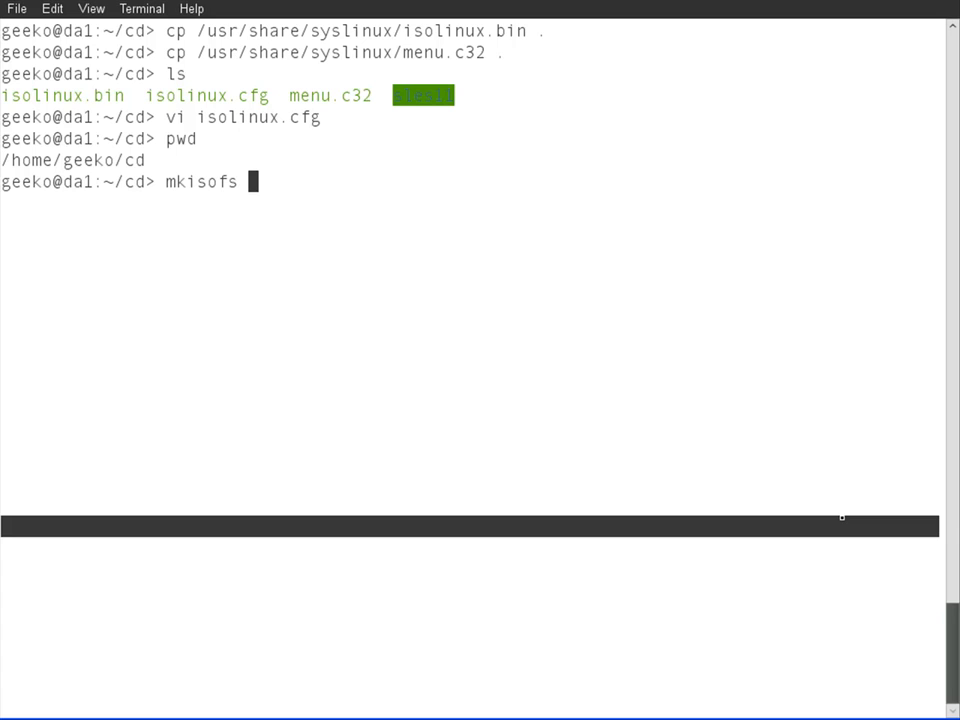
text(/t)
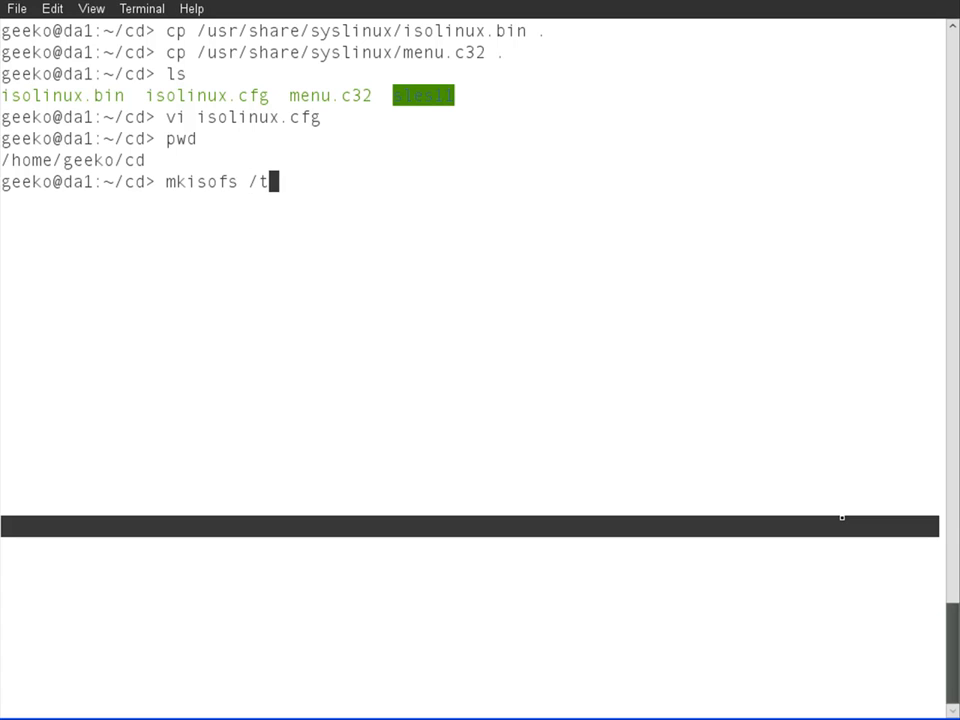
text(mp)
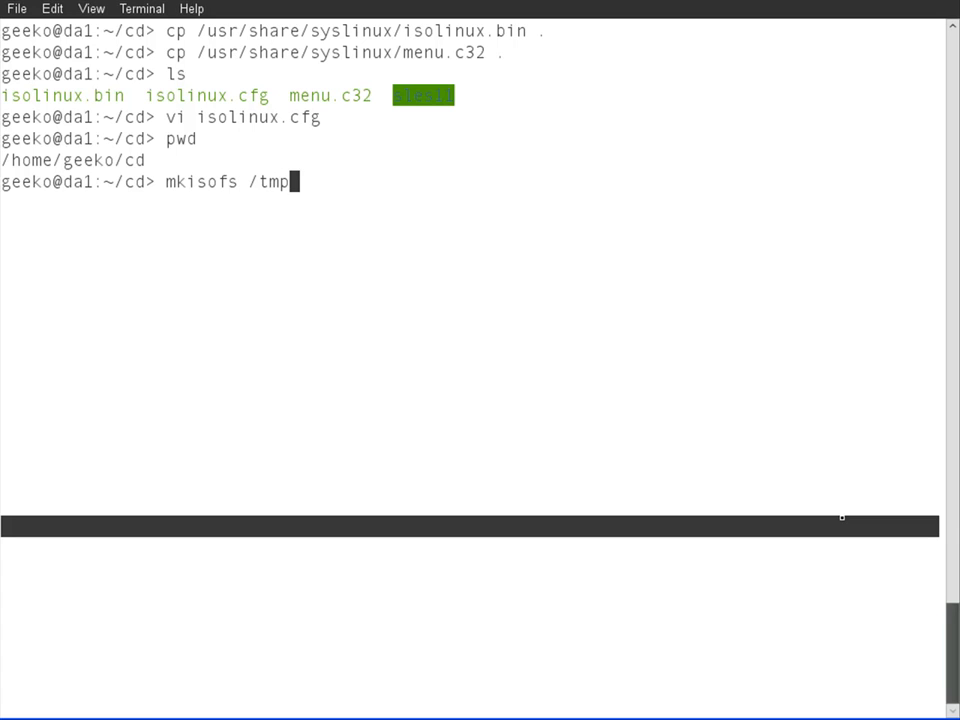
text(/)
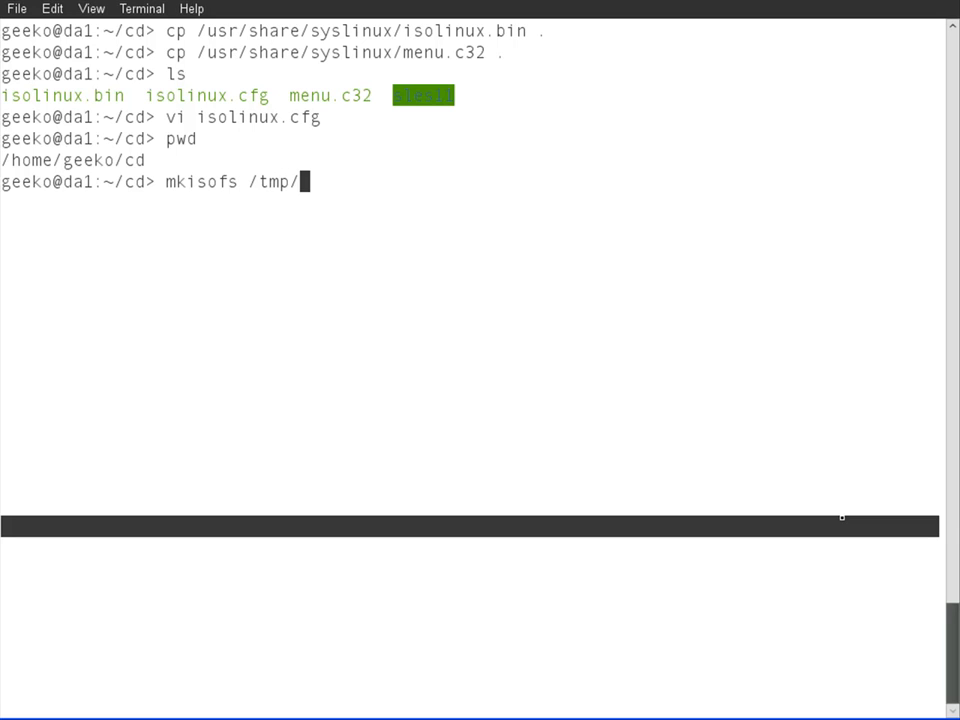
text(sles)
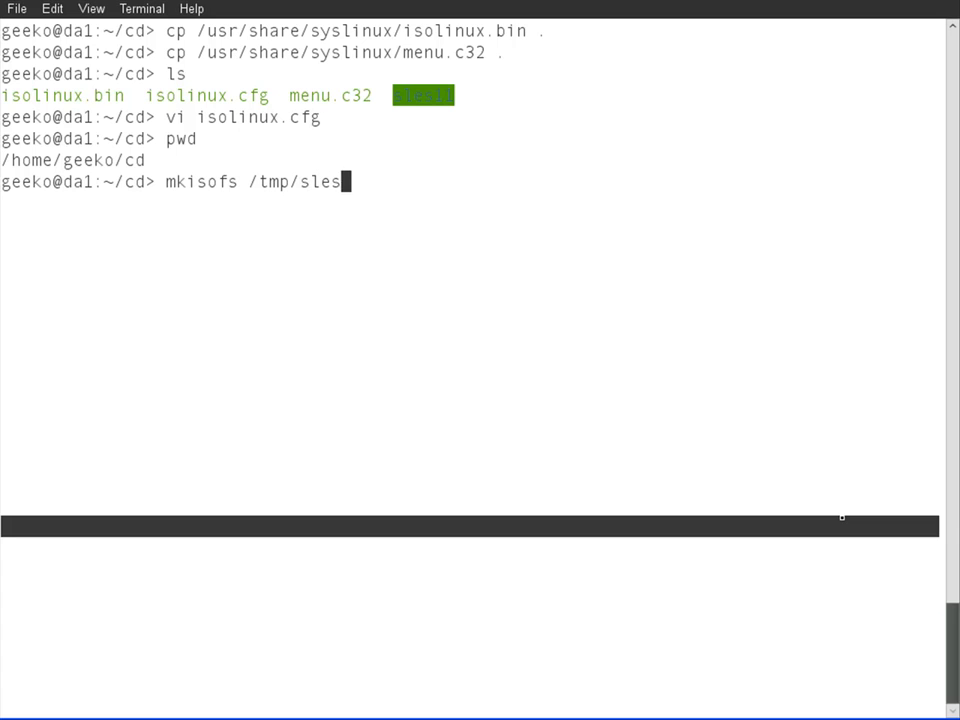
text(11boot.)
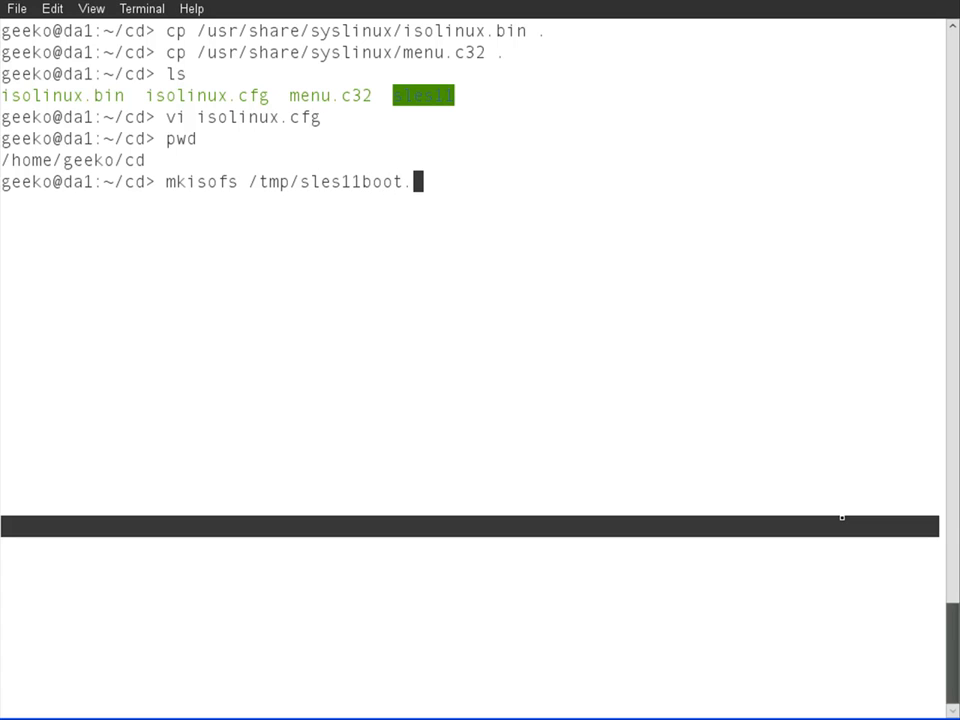
text(iso)
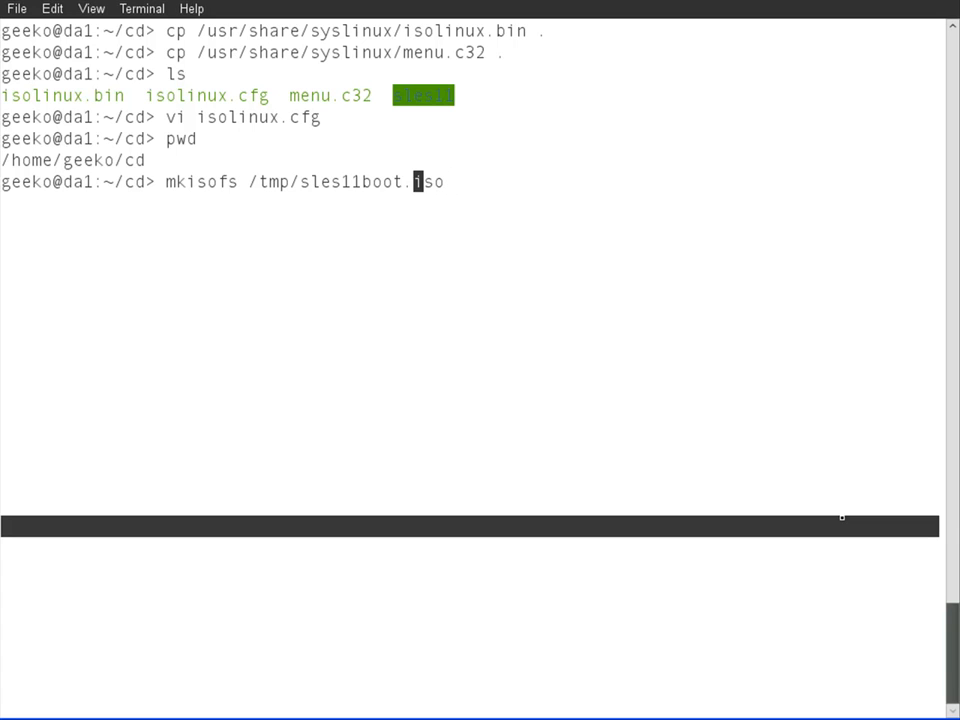
text(-)
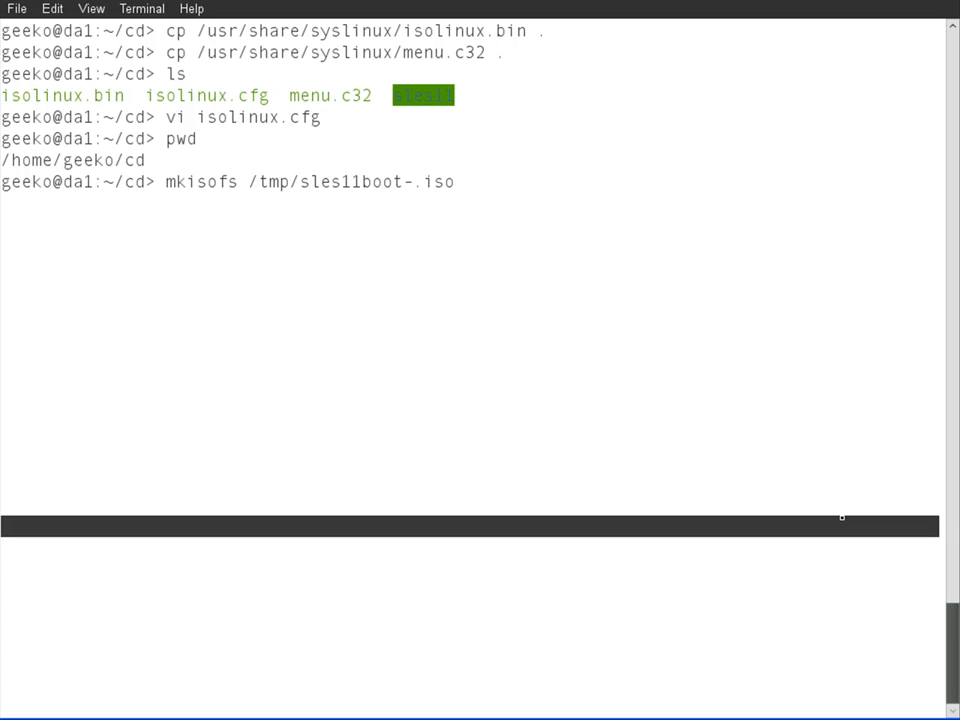
text($()
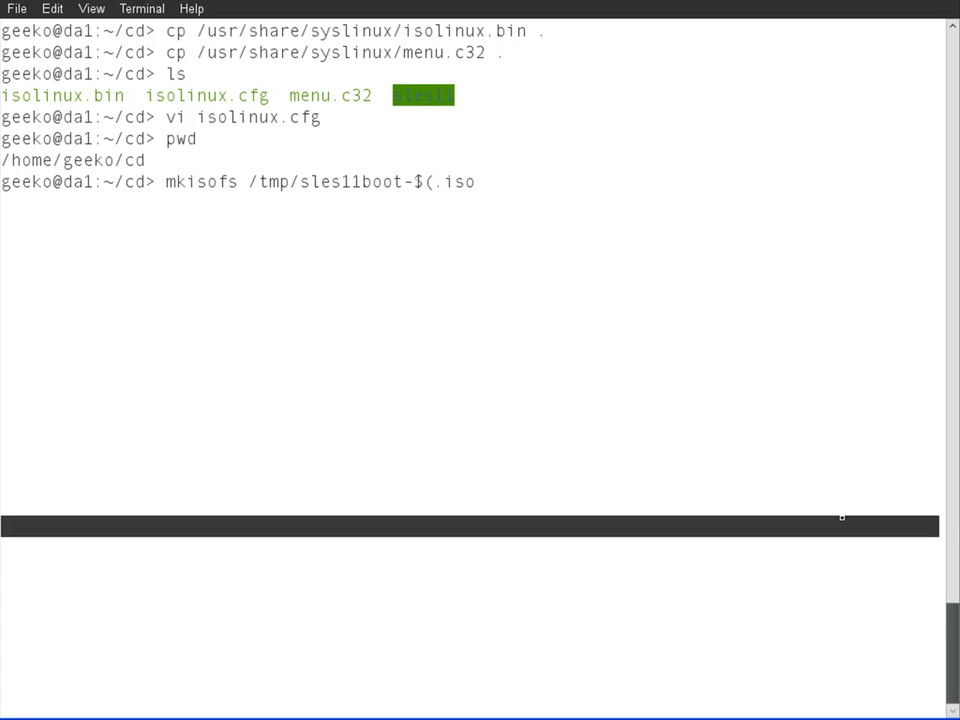
text(date)
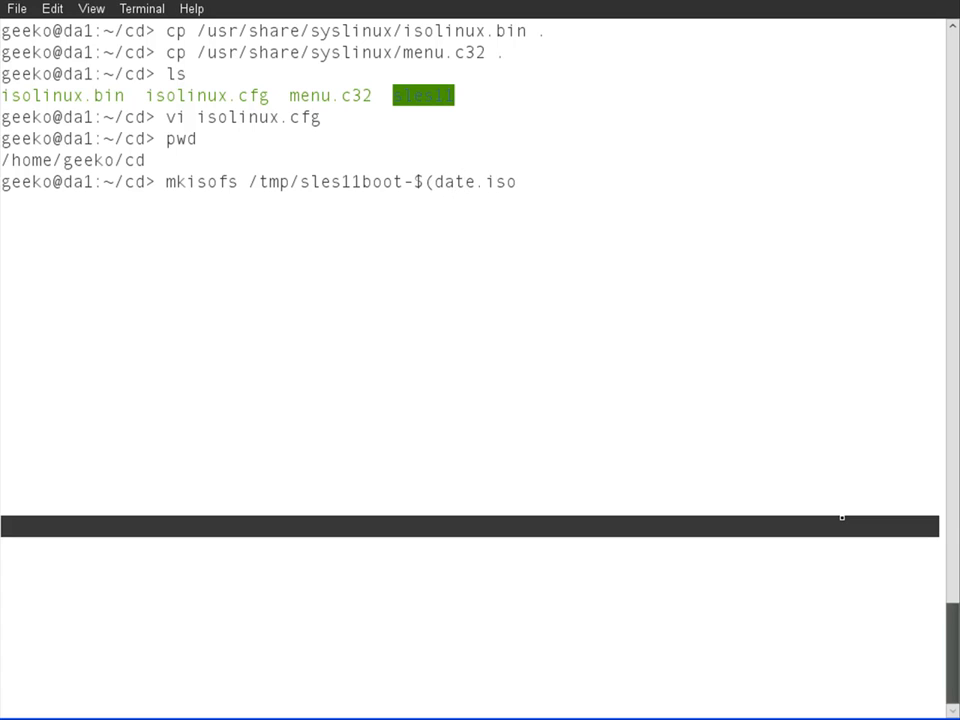
text(+)
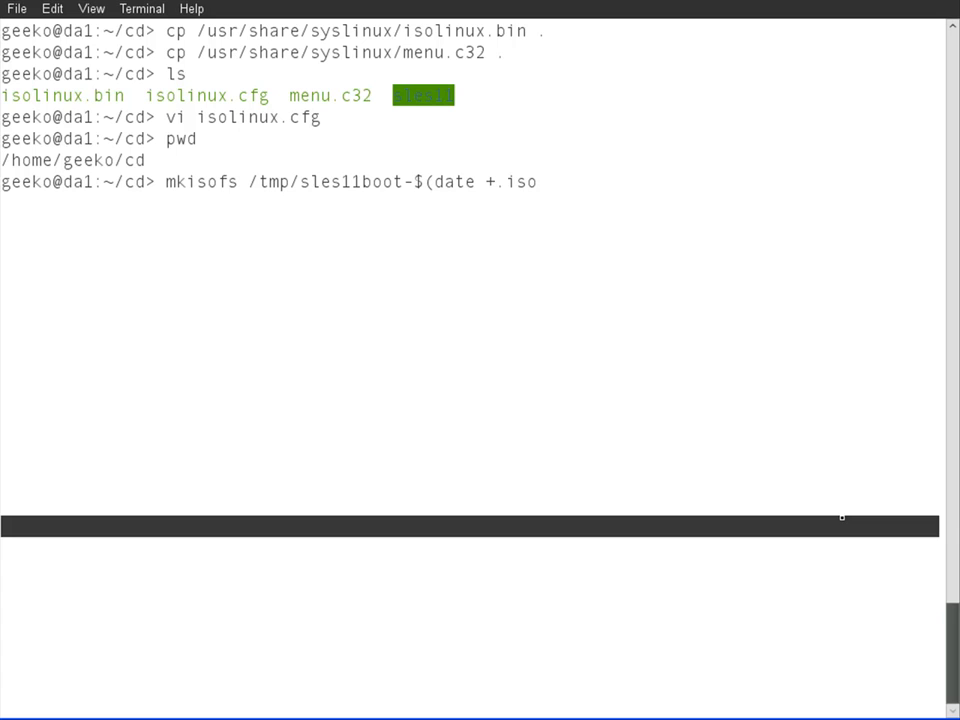
text(%)
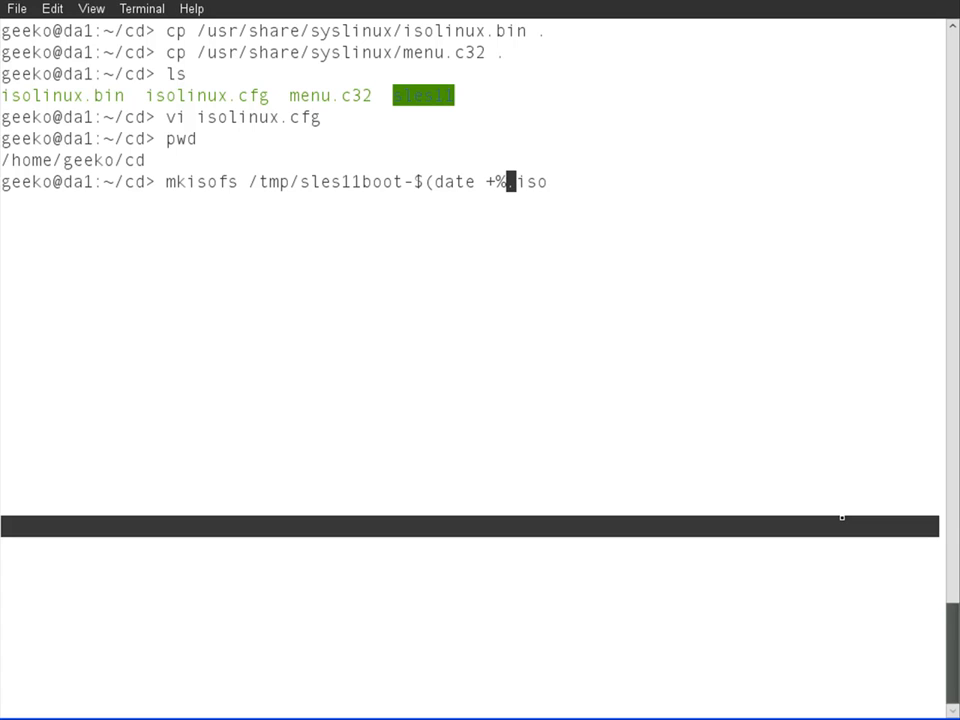
text(F)
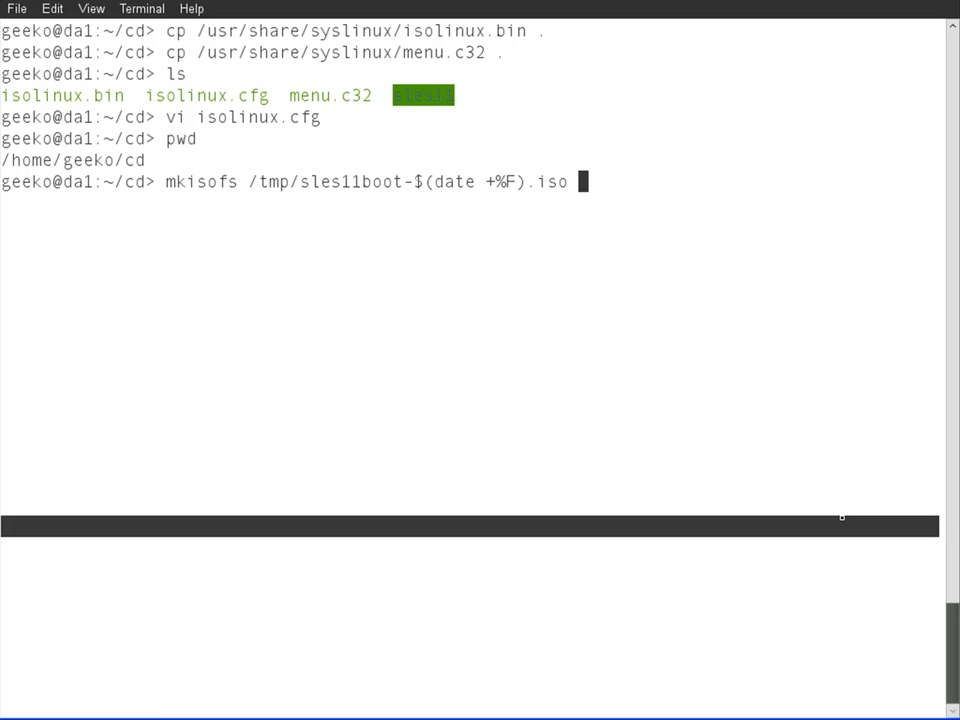
Step: Add boot options -b isolinux.bin -c boot.cat -no-emul-boot to the mkisofs command
text(-b isolinux.)
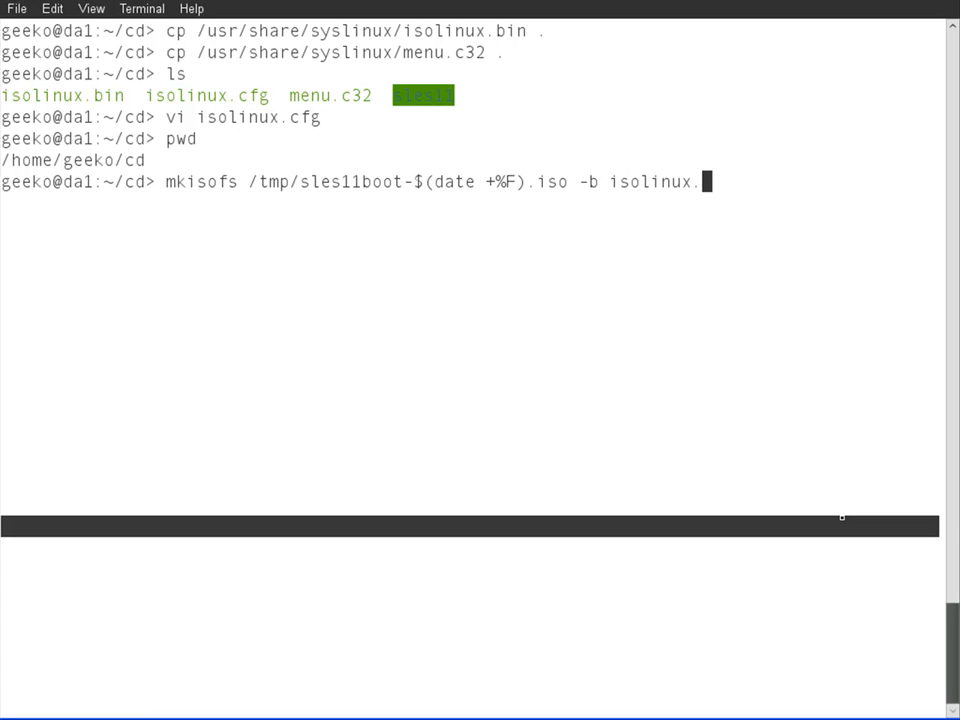
text(bin)
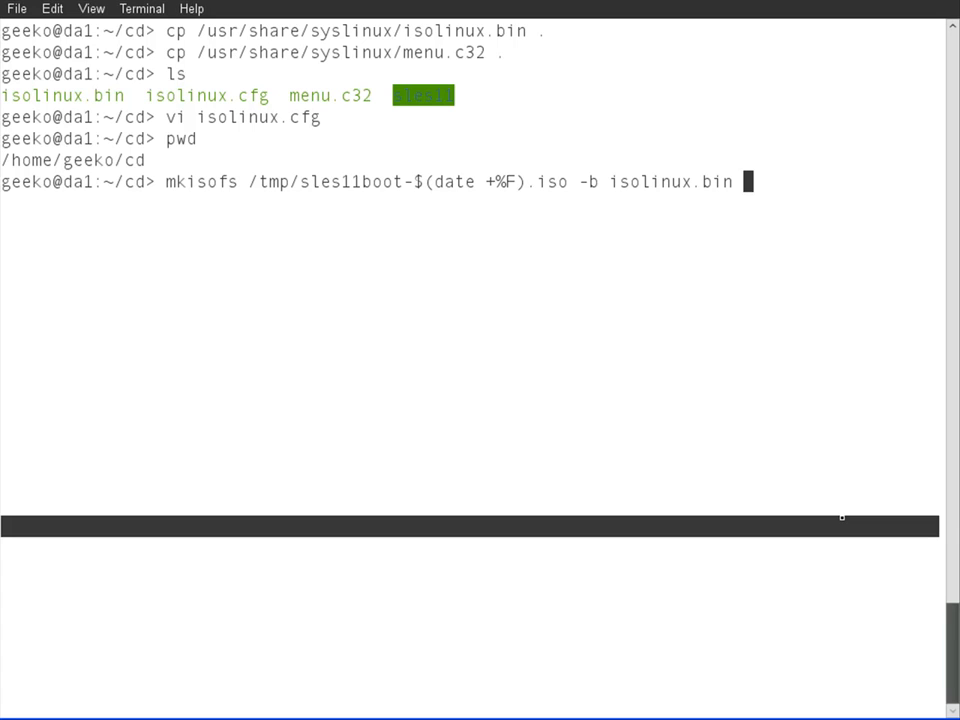
text(-c boo)
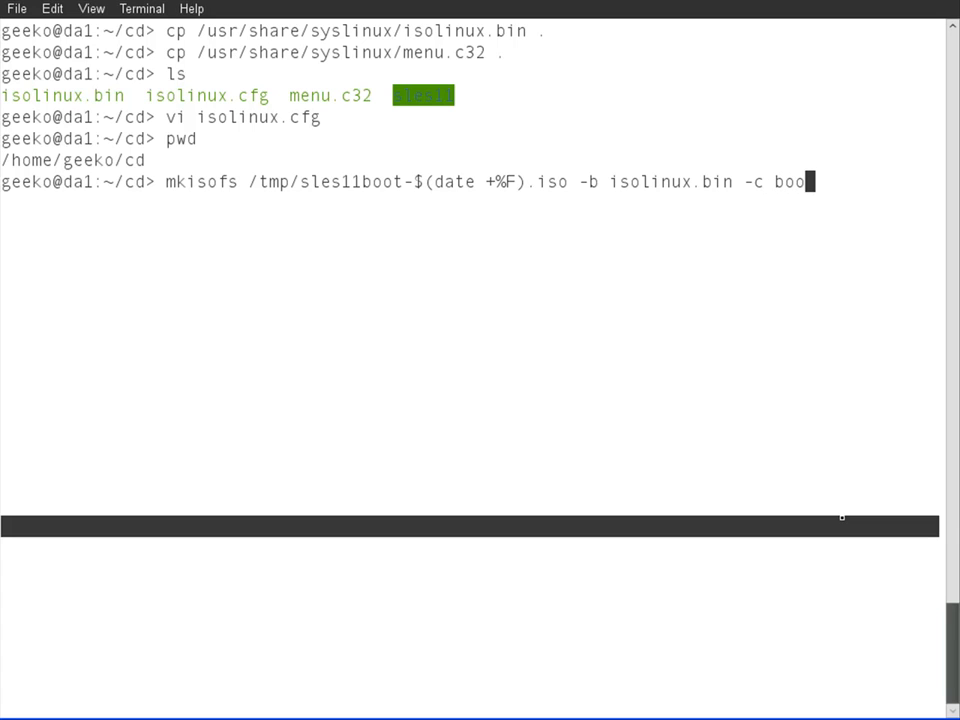
text(t.cat)
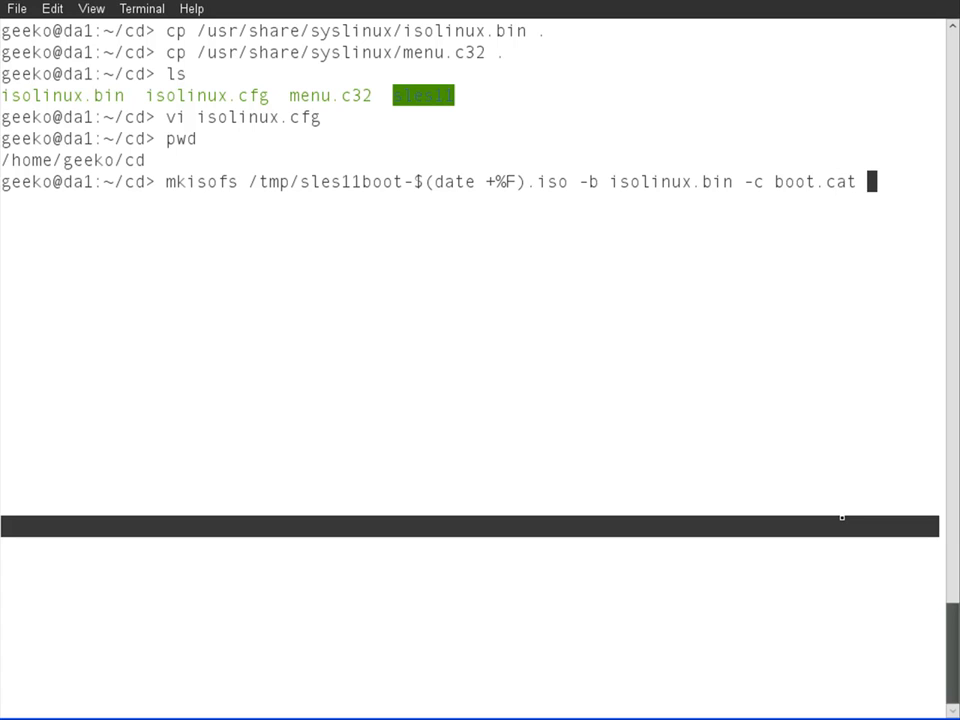
text(-)
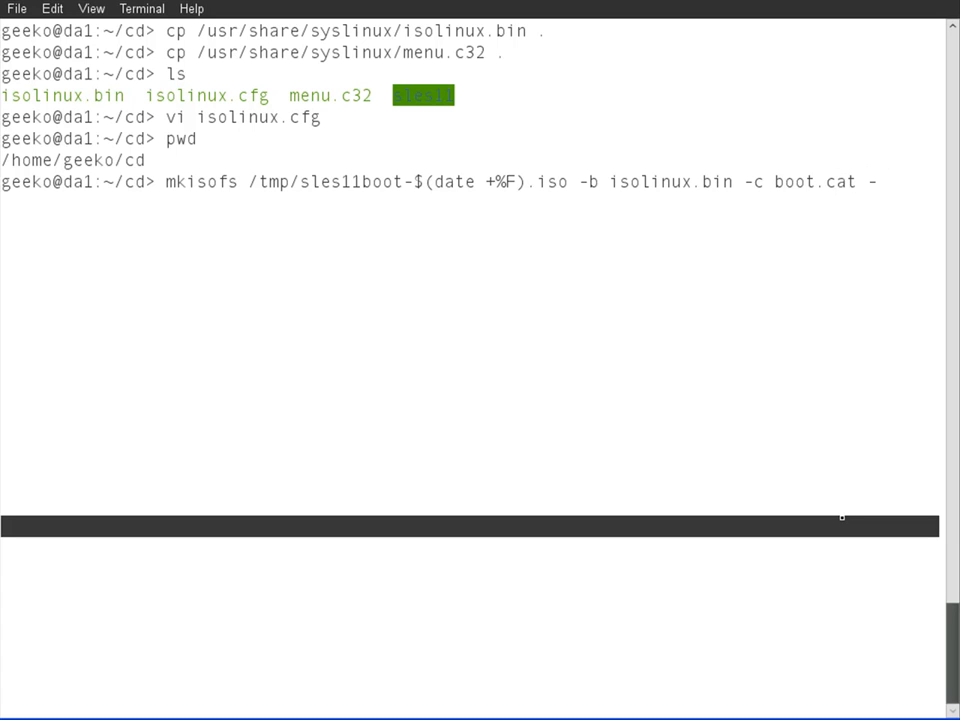
text(-no-e)
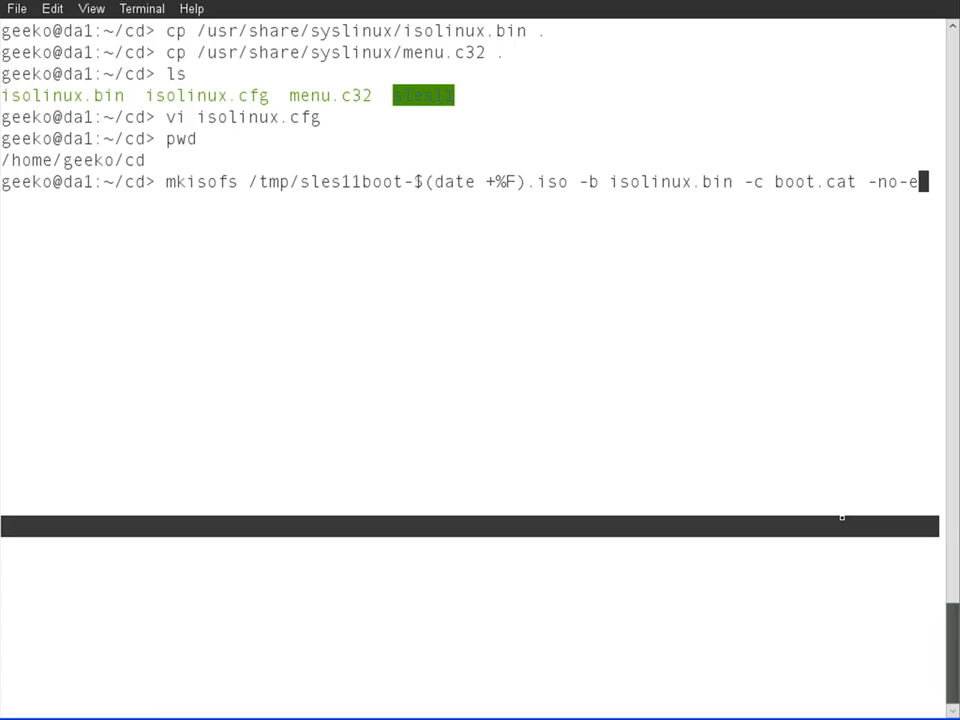
text(mul)
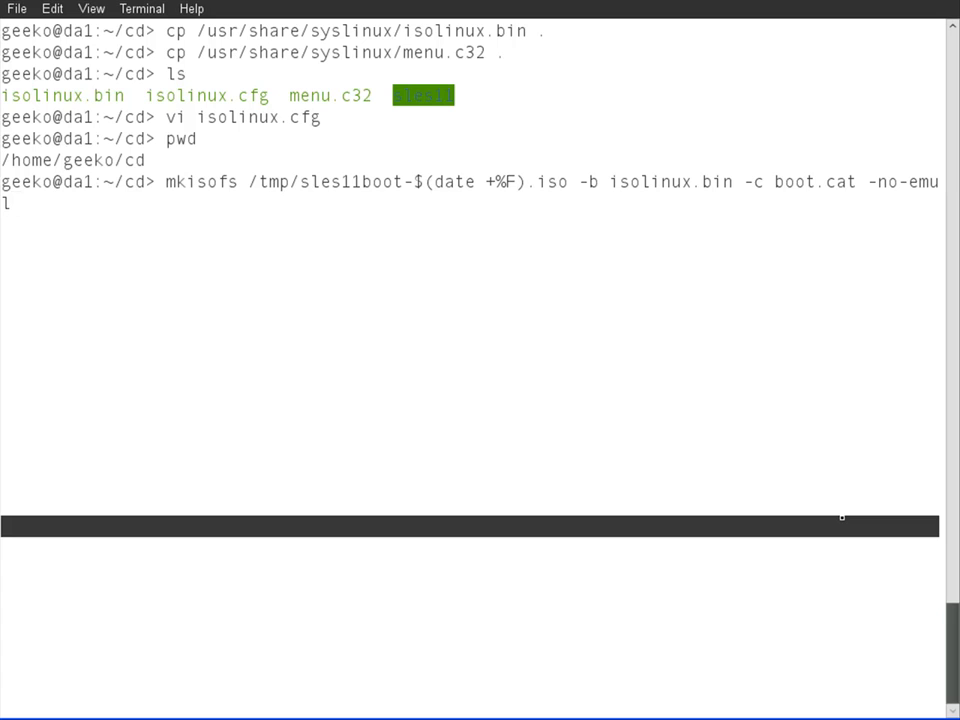
text(-boot)
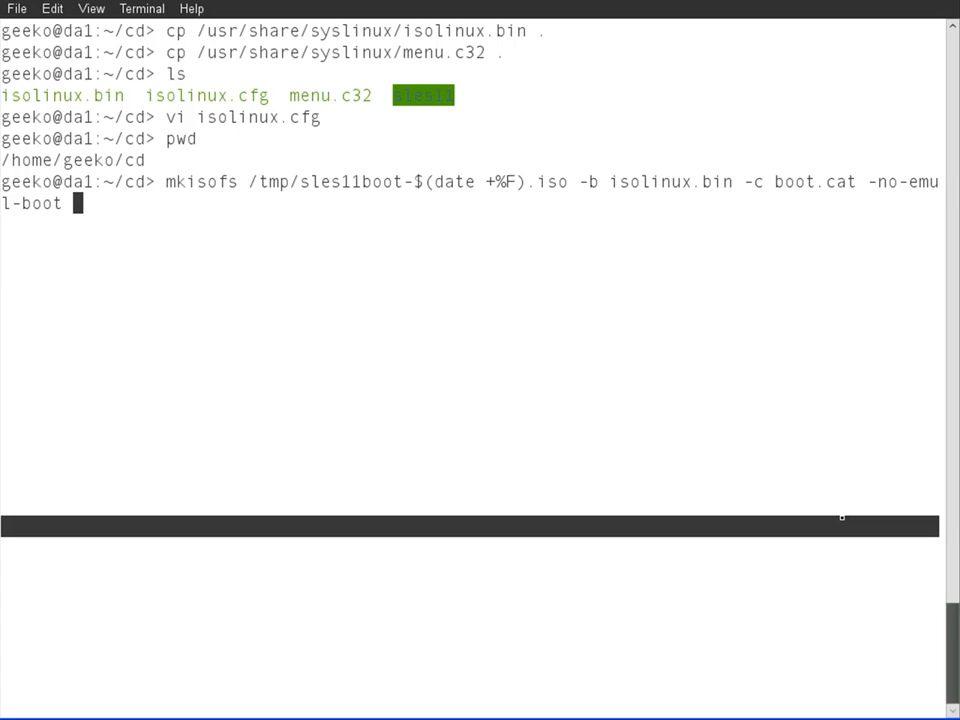
Step: Add -boot-load-size 4 -boot-info-table and the current directory as the image source
text(-boot)
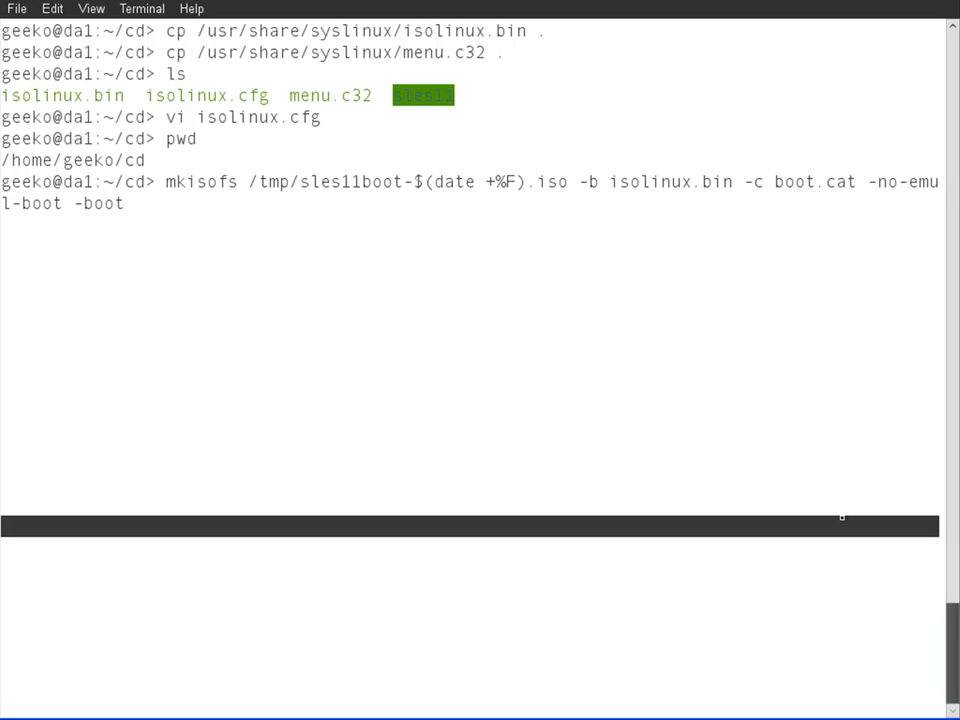
text(-load-)
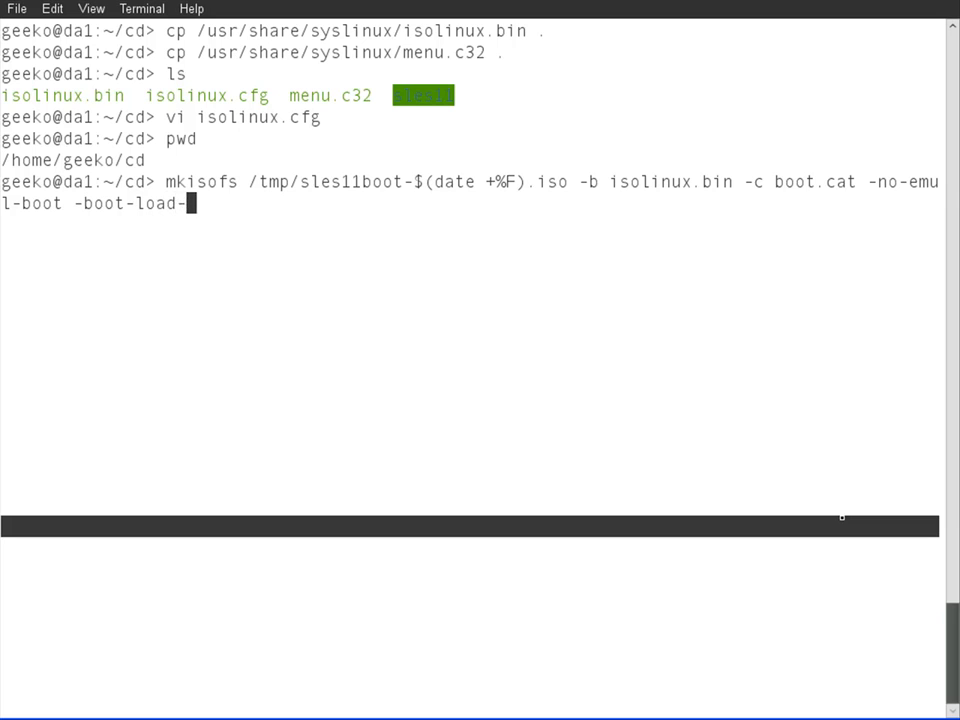
text(ize)
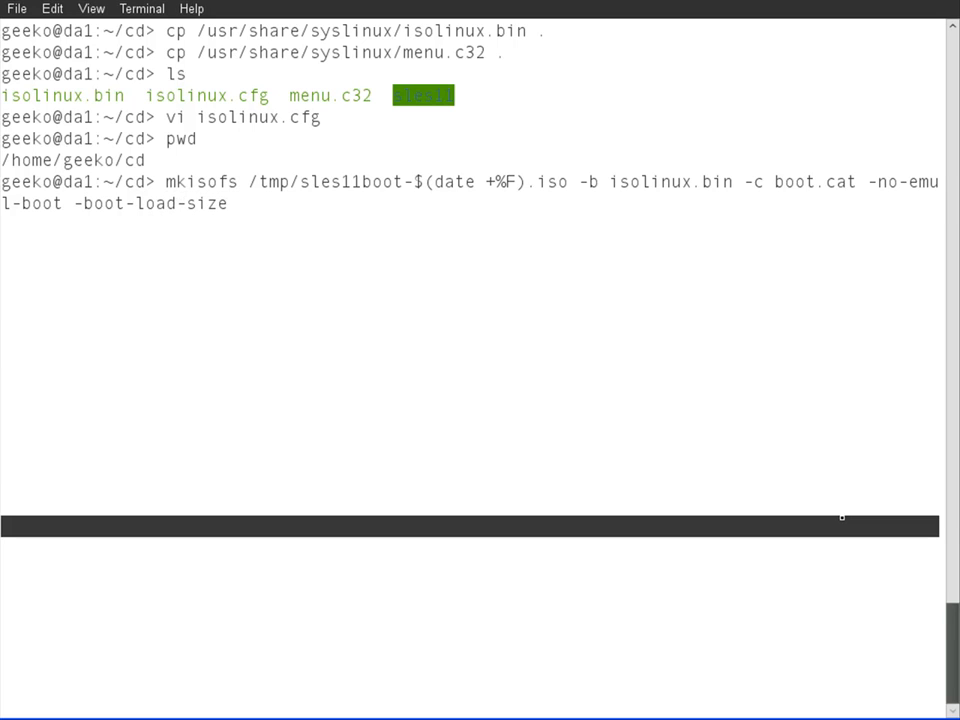
text(4)
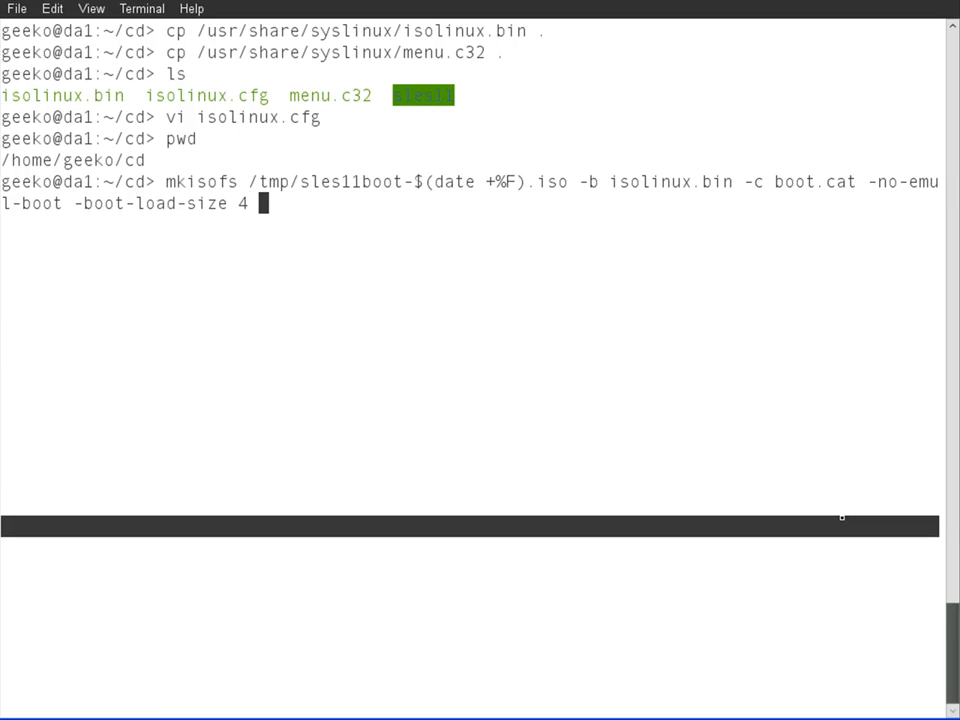
text(-)
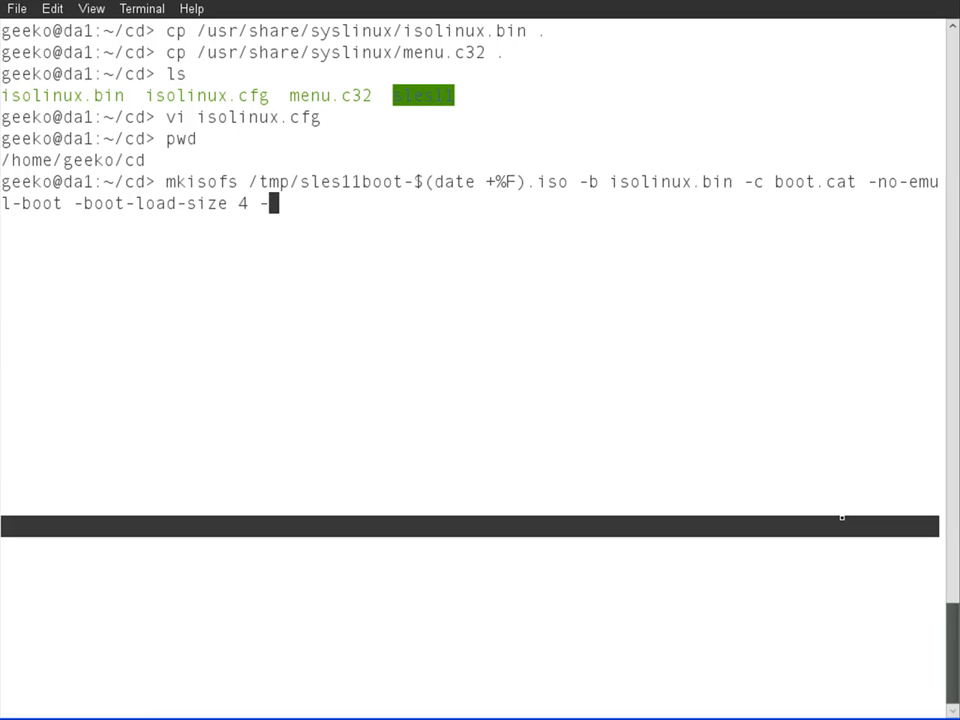
text(boot-in)
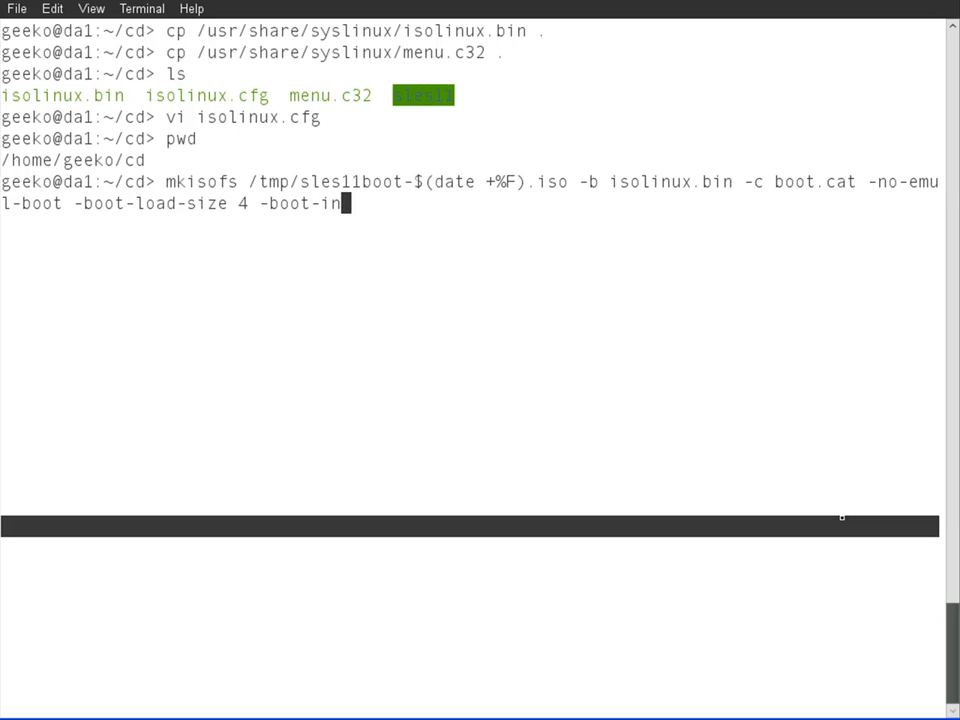
text(fo)
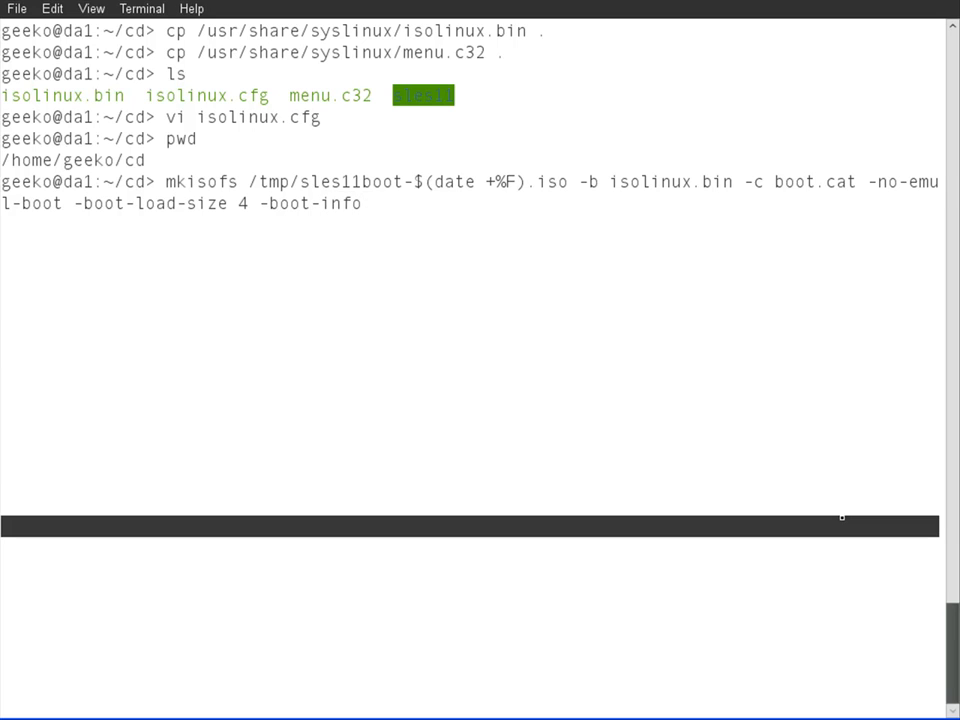
text(-table)
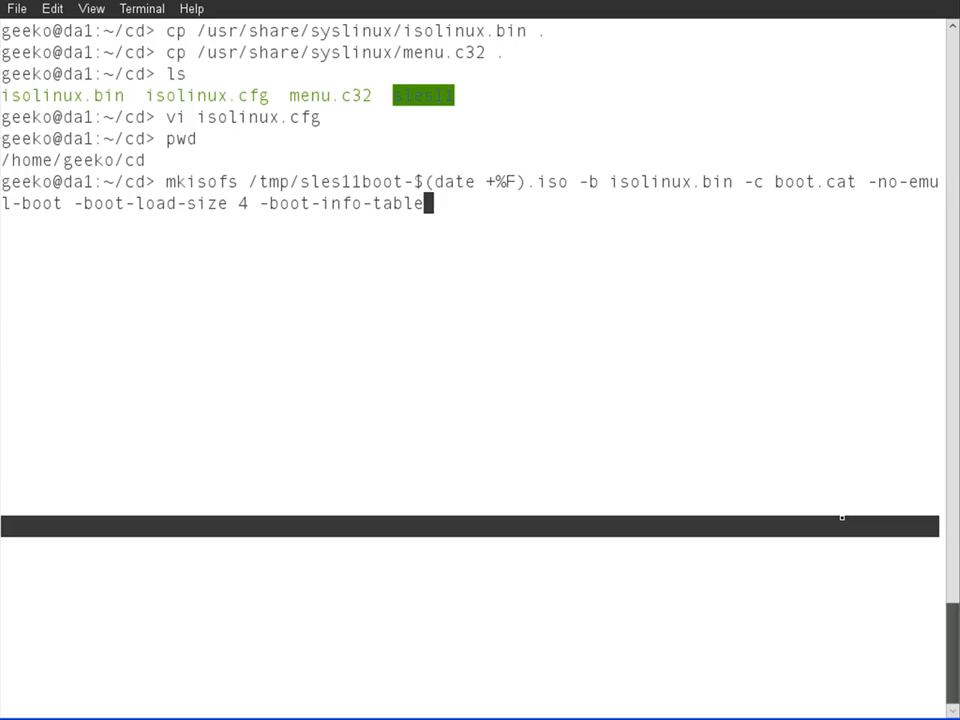
text(.)
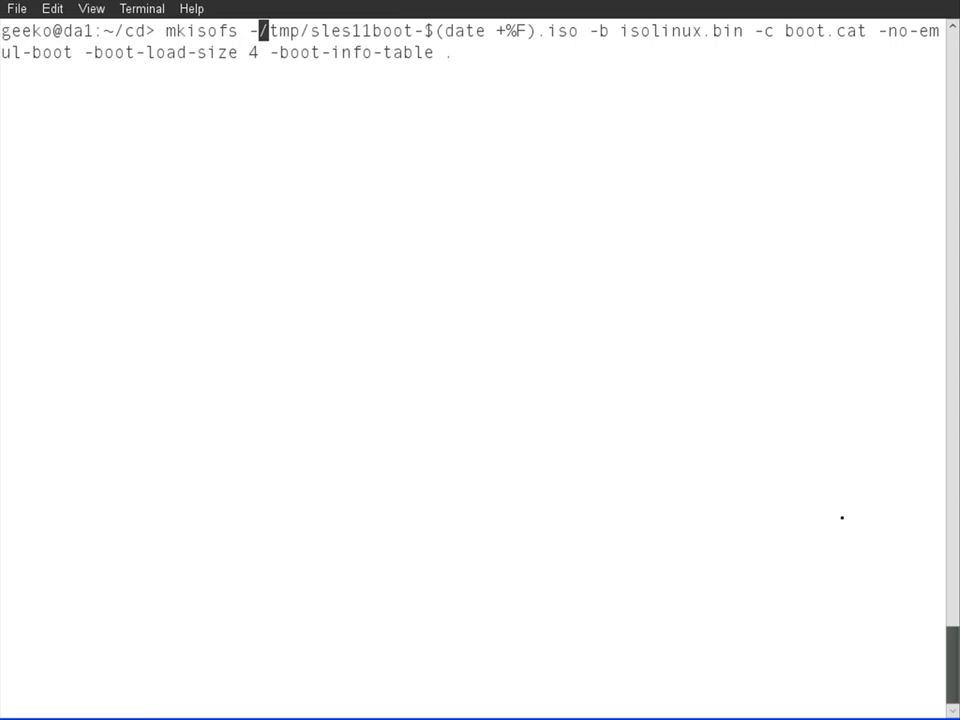
Step: Run mkisofs with -o before the output path, building the ~23 MB ISO, then list /tmp
text(o)
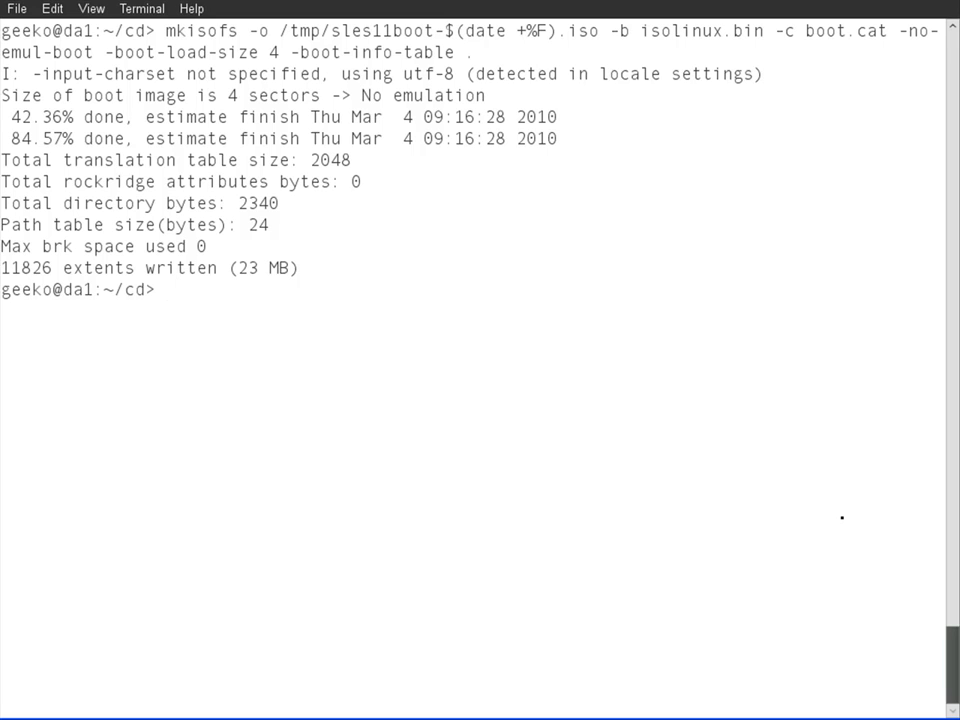
text(ls /tm)
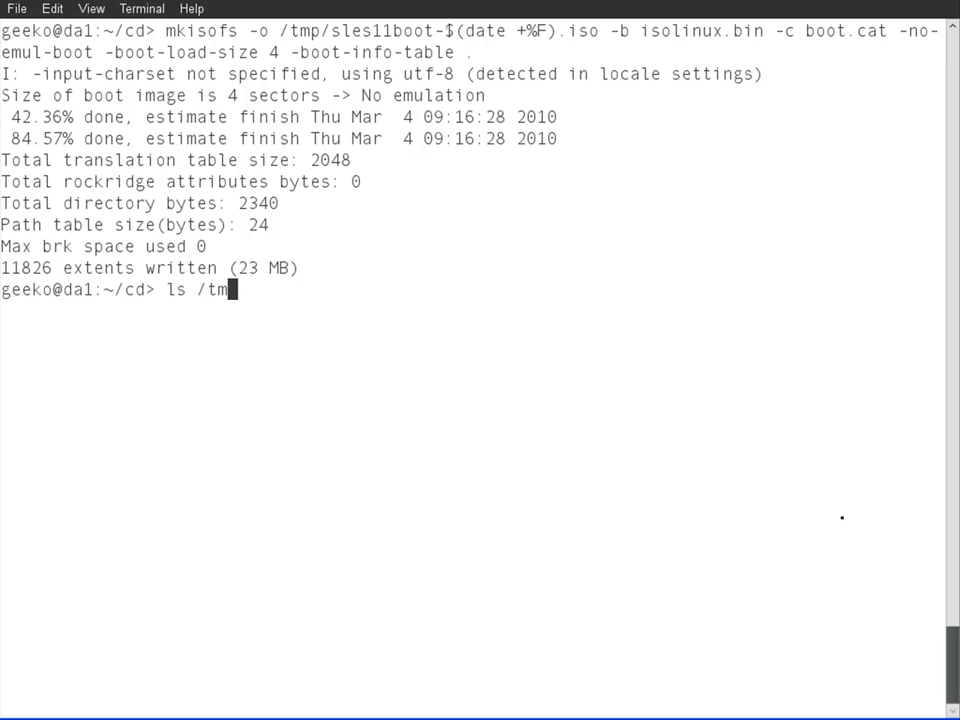